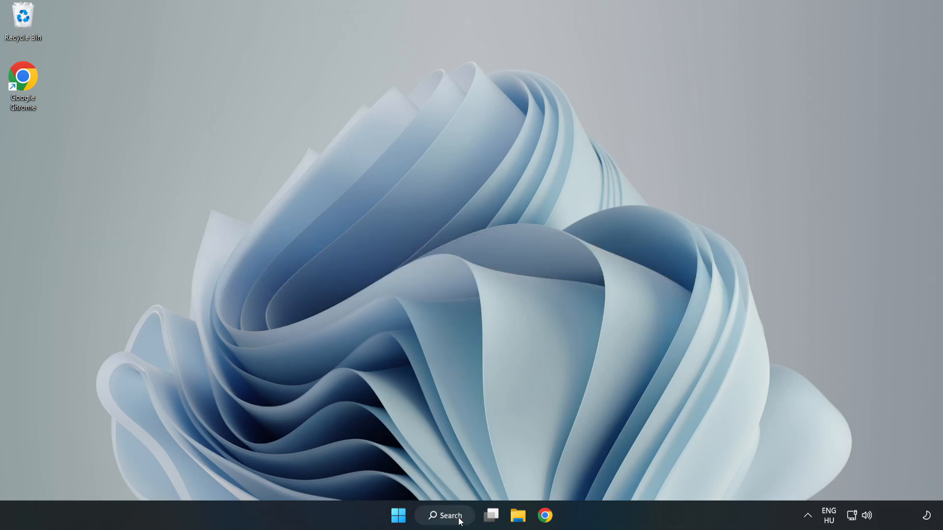
Search Windows for 'device manager' to bring up Device Manager as the best match
{"action": "left_click", "coordinate": [444, 515]}
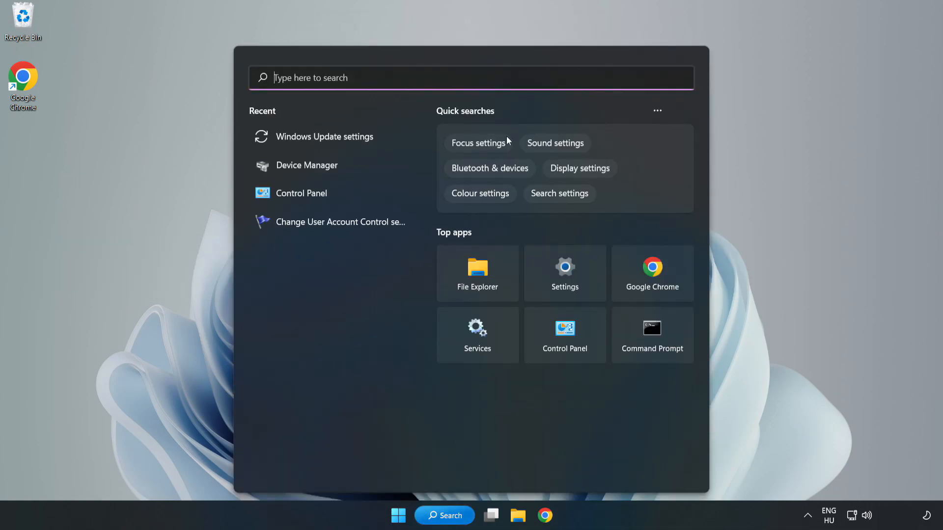
{"action": "type", "text": "device manager"}
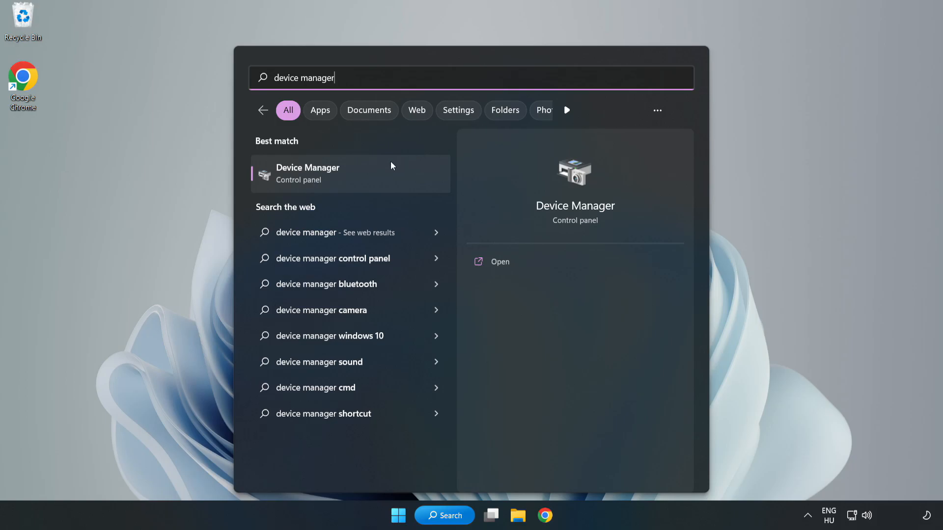
{"action": "mouse_move", "coordinate": [350, 182]}
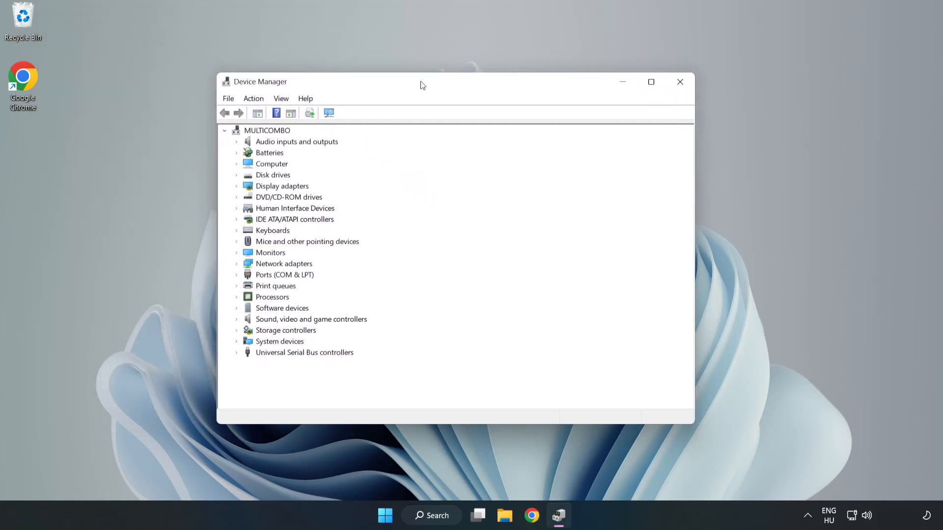
Expand Display adapters and bring up the actions menu for the VMware SVGA 3D adapter
{"action": "left_click", "coordinate": [281, 186]}
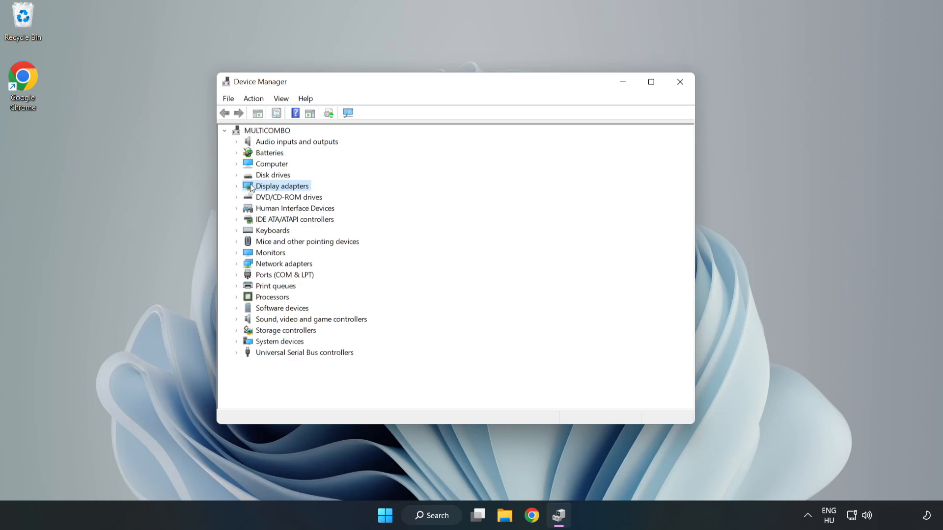
{"action": "left_click", "coordinate": [236, 185]}
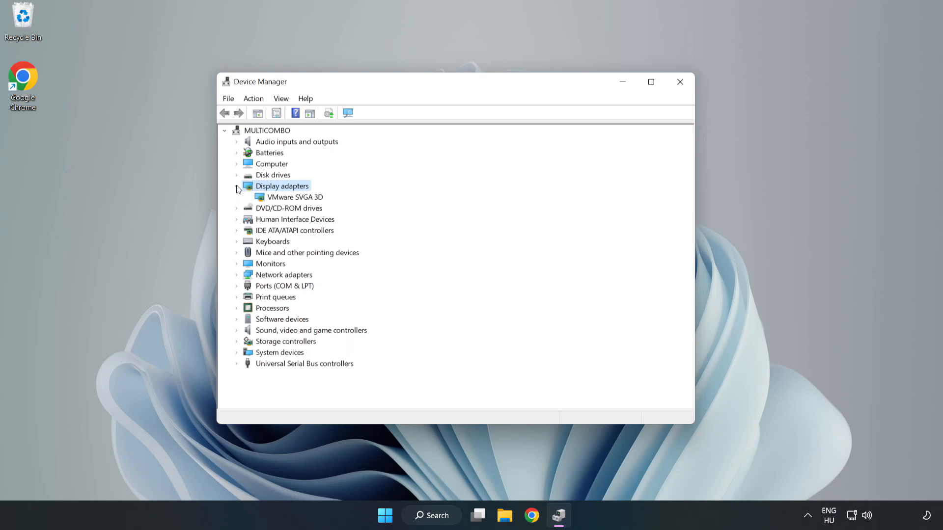
{"action": "left_click", "coordinate": [295, 197]}
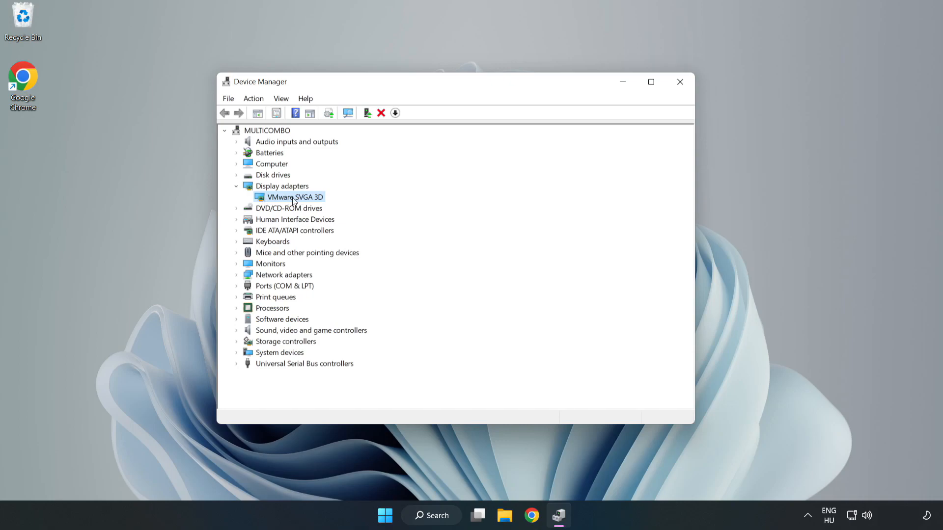
{"action": "right_click", "coordinate": [294, 196]}
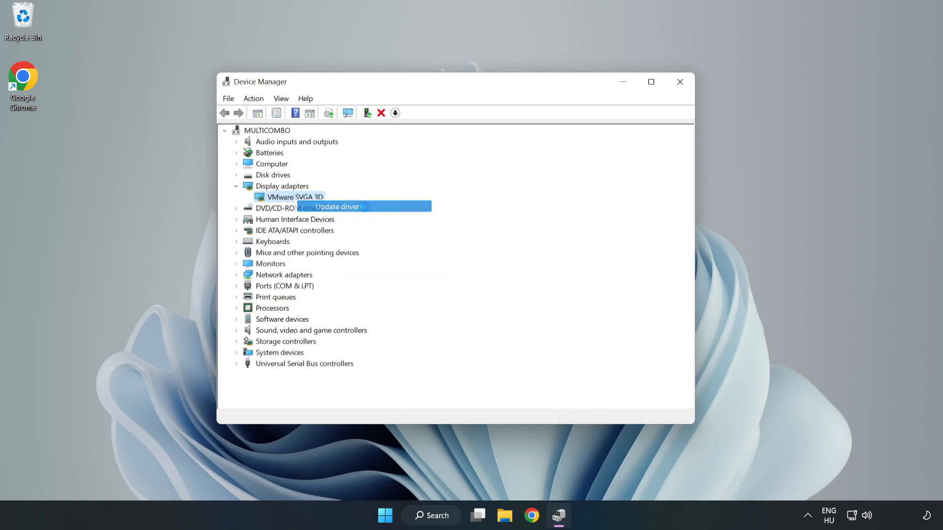
Run an automatic driver search for VMware SVGA 3D, confirm the best driver is installed, and close Device Manager
{"action": "left_click", "coordinate": [339, 207]}
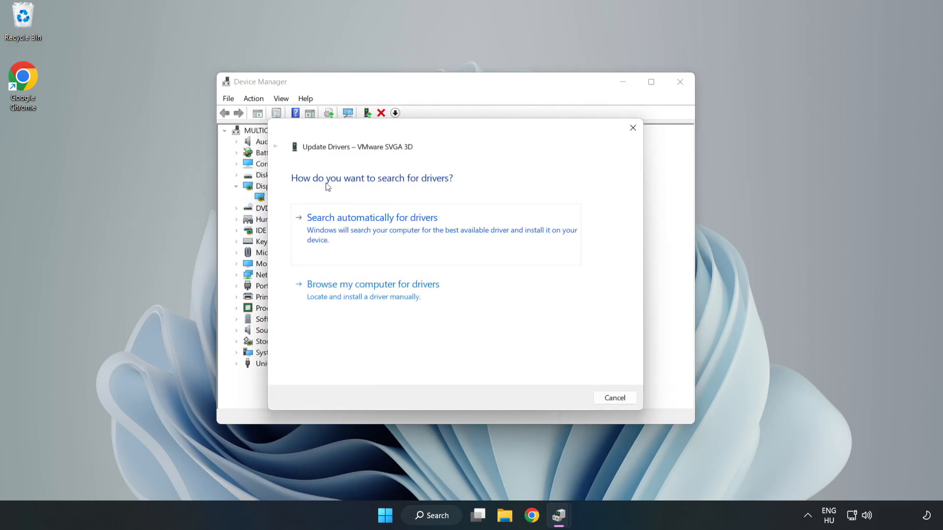
{"action": "mouse_move", "coordinate": [424, 225]}
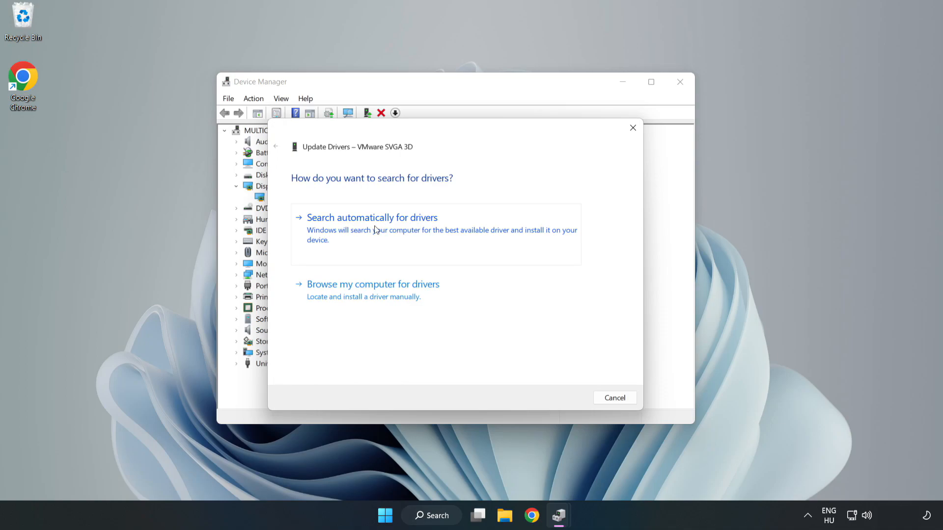
{"action": "left_click", "coordinate": [371, 217]}
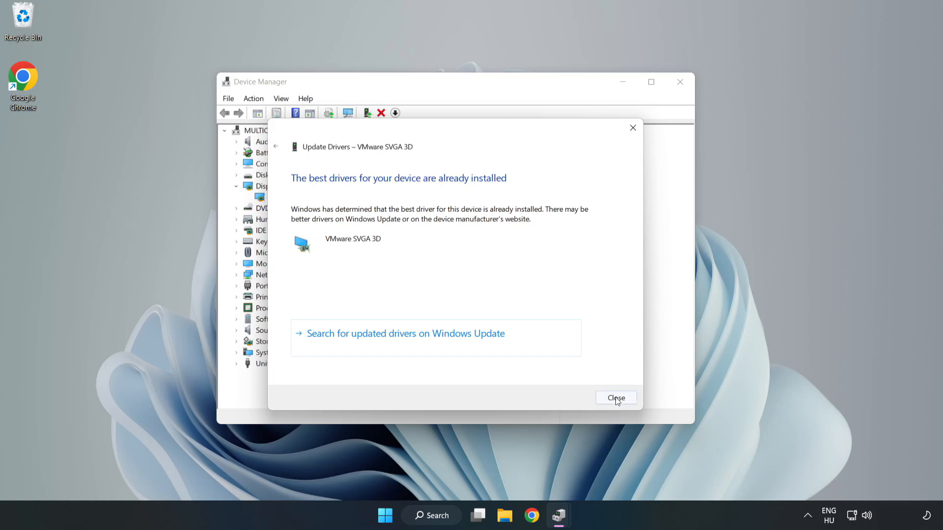
{"action": "left_click", "coordinate": [615, 397]}
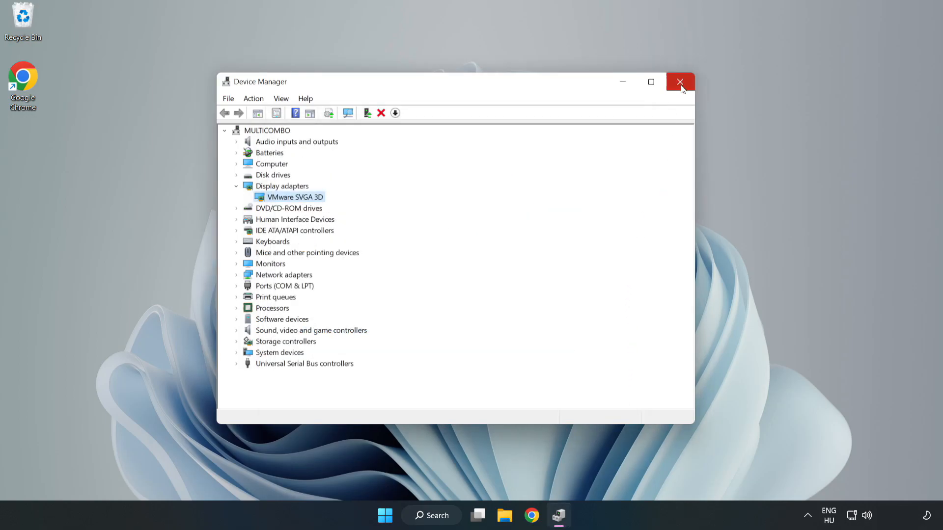
{"action": "left_click", "coordinate": [679, 81]}
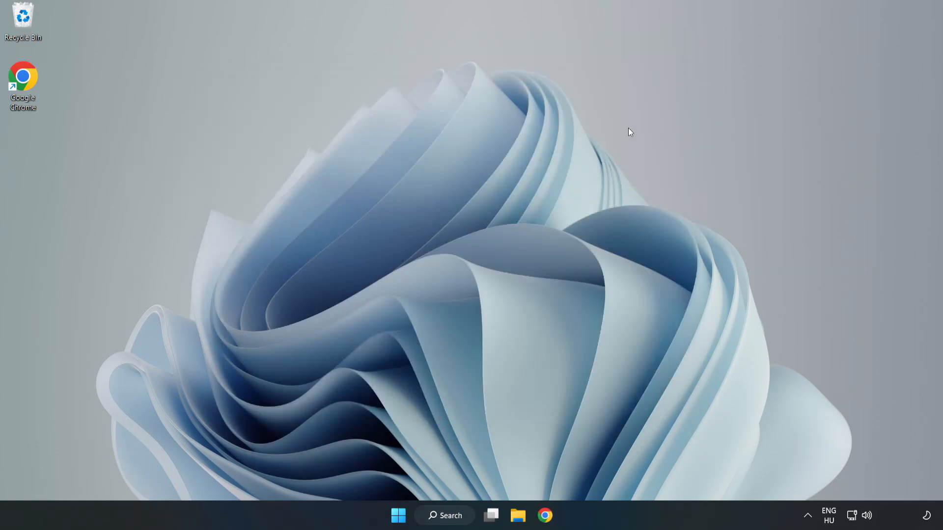
Search Windows for 'update' to reach the Windows Update settings page
{"action": "left_click", "coordinate": [444, 515]}
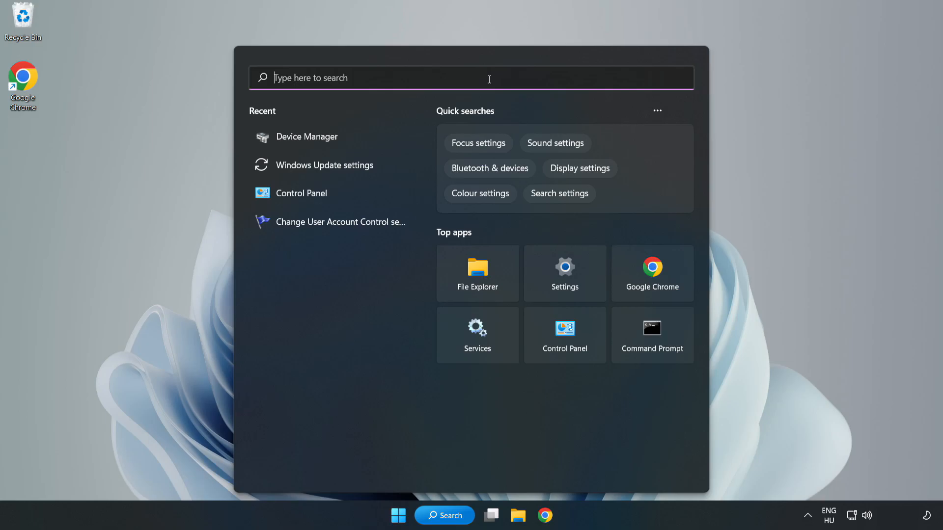
{"action": "type", "text": "upda"}
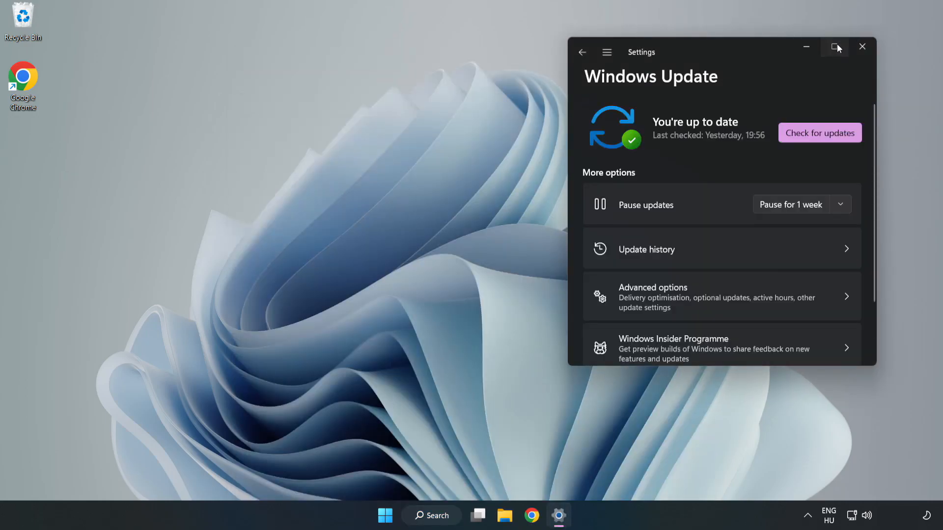
Maximize Settings, run a fresh check for Windows updates, and close Settings
{"action": "left_click", "coordinate": [834, 48]}
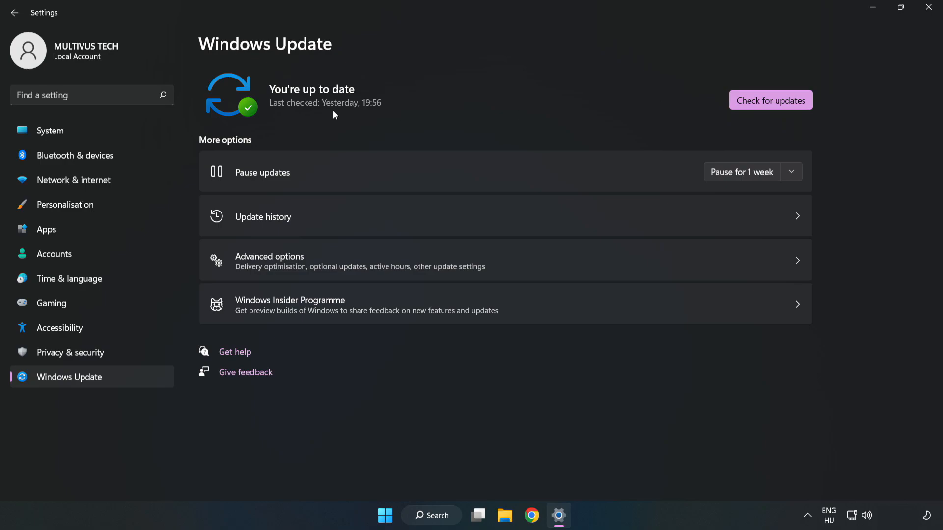
{"action": "left_click", "coordinate": [770, 100]}
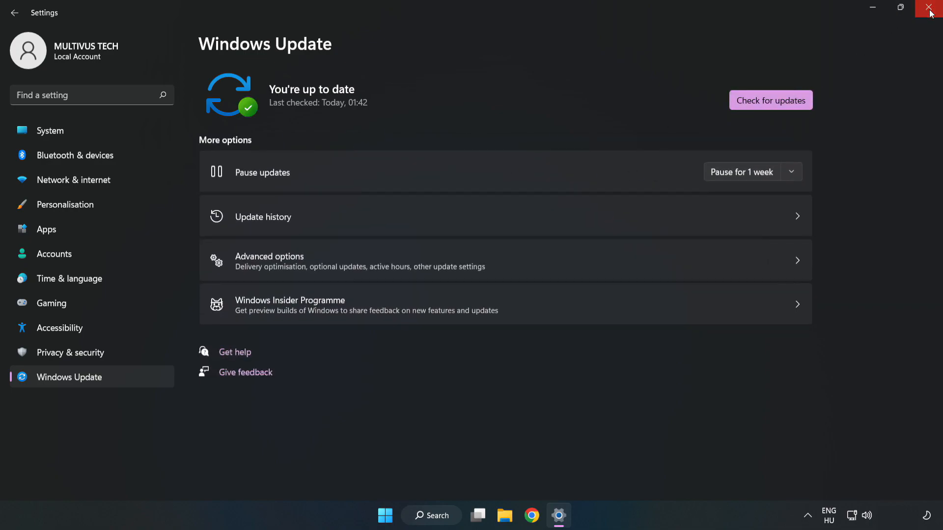
{"action": "left_click", "coordinate": [931, 11]}
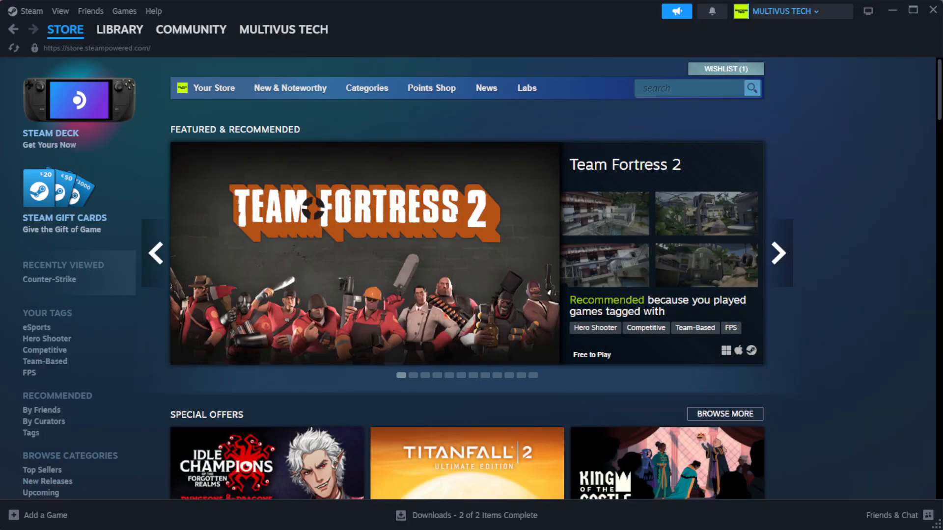
Go to the Steam library and bring up the actions menu for YOUR NOT WORKING GAME
{"action": "left_click", "coordinate": [119, 28]}
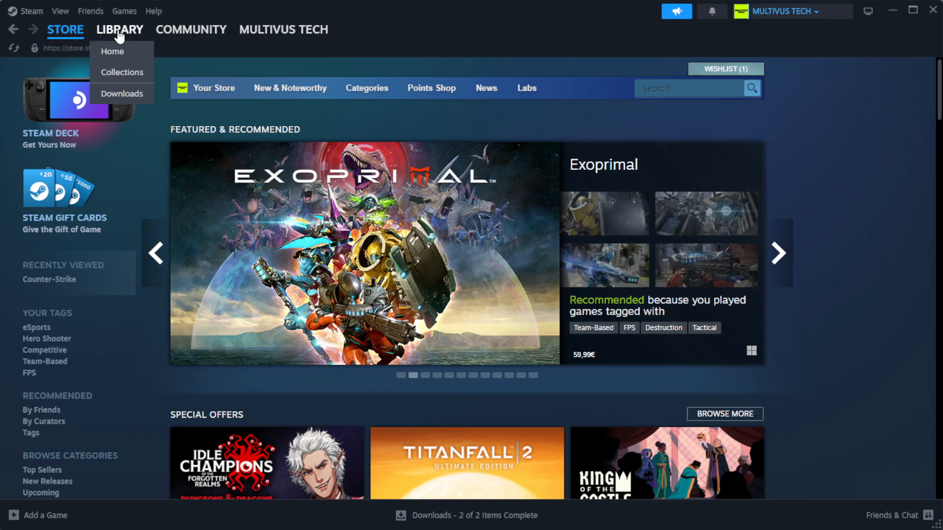
{"action": "left_click", "coordinate": [112, 51]}
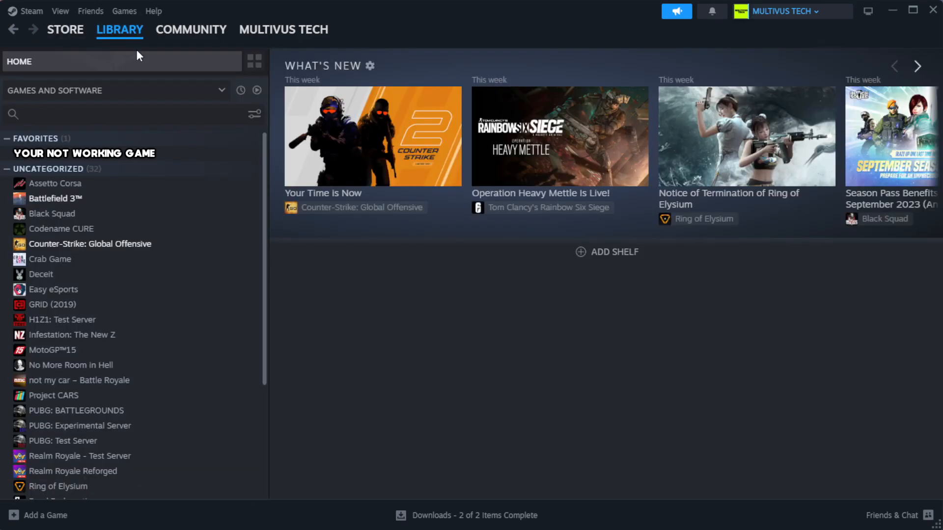
{"action": "mouse_move", "coordinate": [165, 83]}
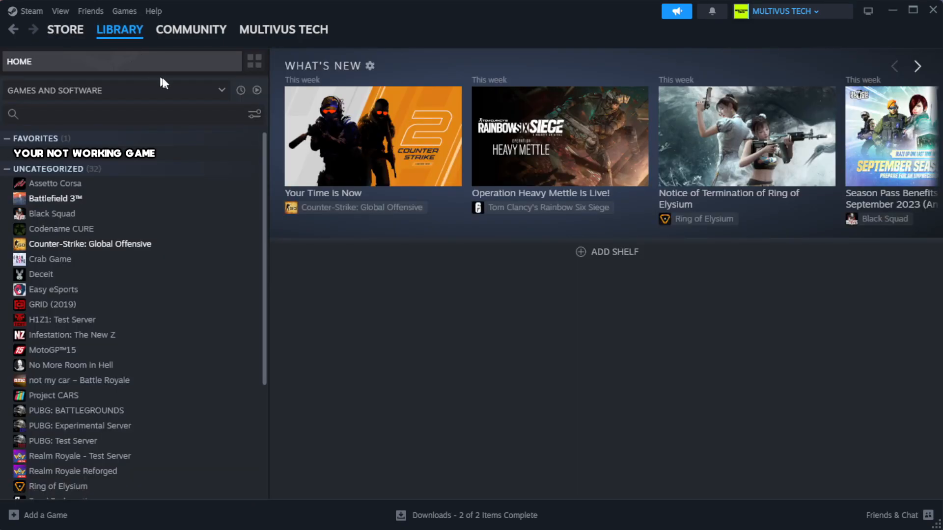
{"action": "mouse_move", "coordinate": [227, 161]}
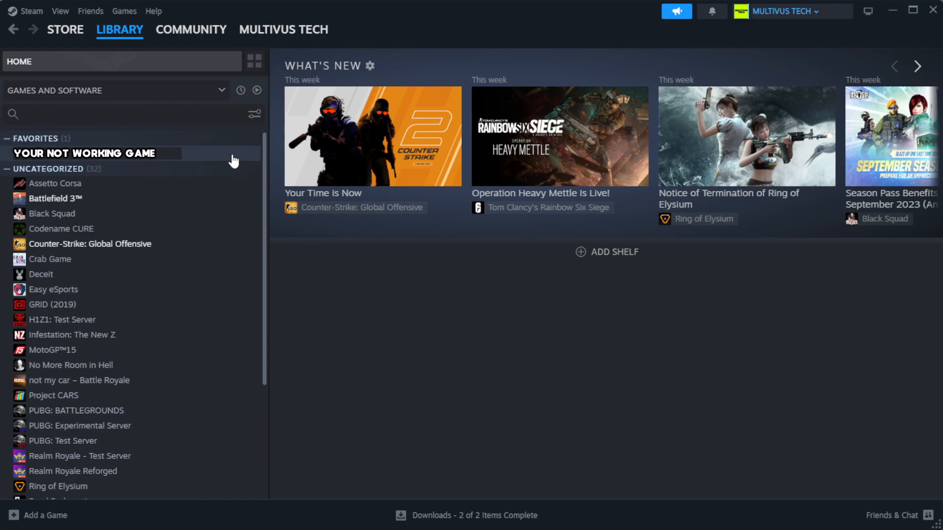
{"action": "right_click", "coordinate": [84, 154]}
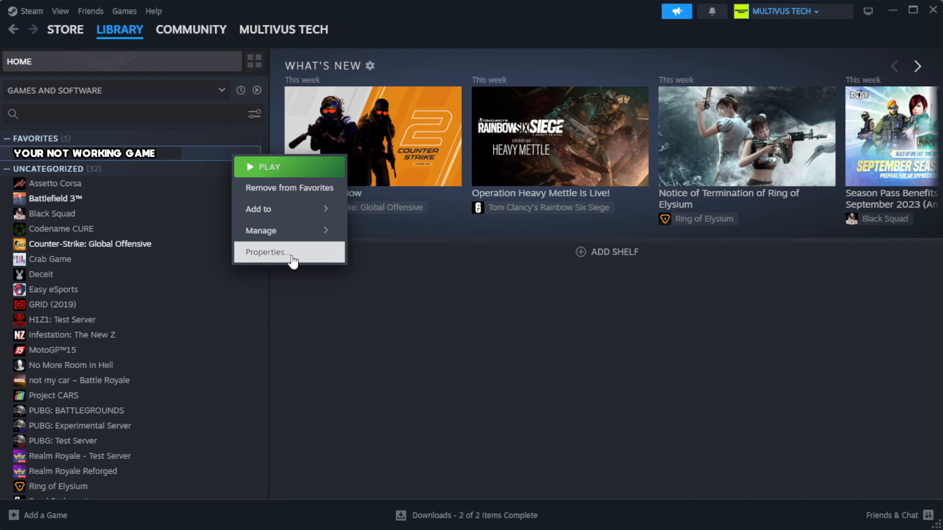
Verify the integrity of the game's installed files from its Properties, validating all 1039 files
{"action": "left_click", "coordinate": [266, 252]}
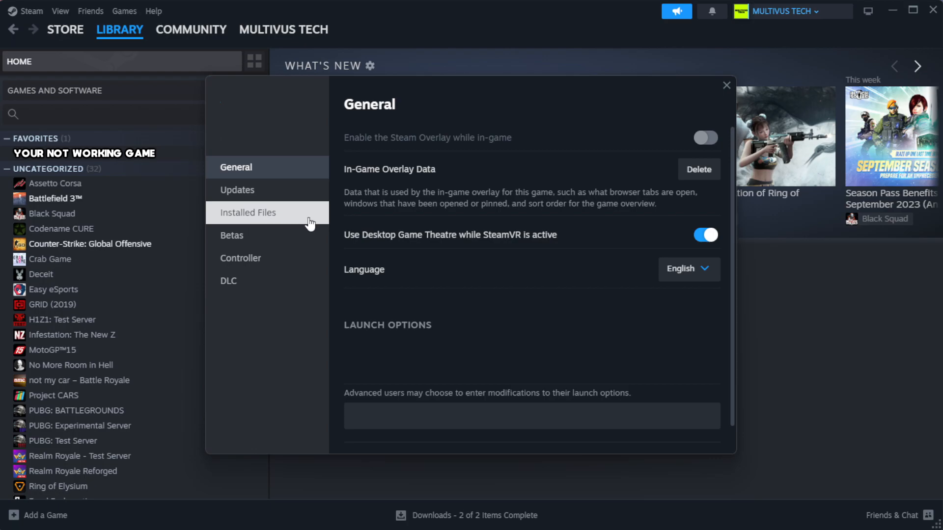
{"action": "left_click", "coordinate": [248, 212]}
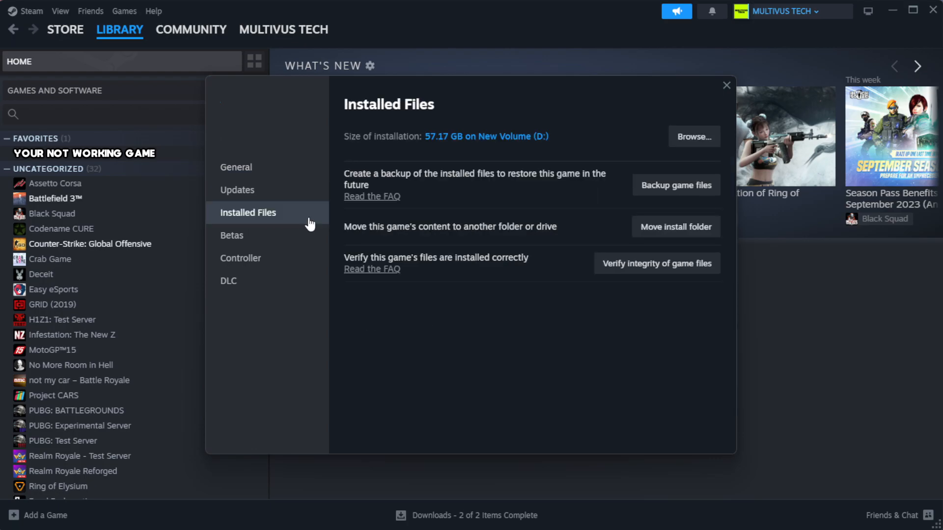
{"action": "mouse_move", "coordinate": [606, 297]}
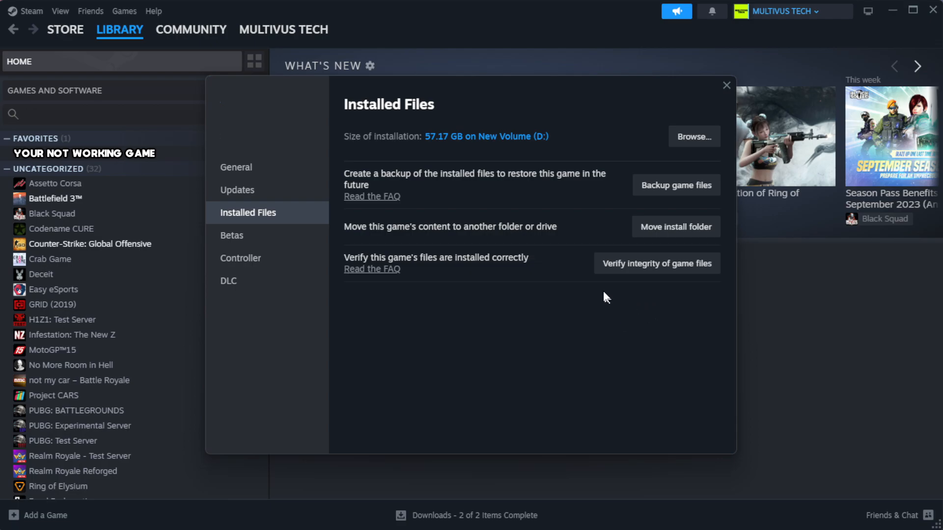
{"action": "mouse_move", "coordinate": [656, 267]}
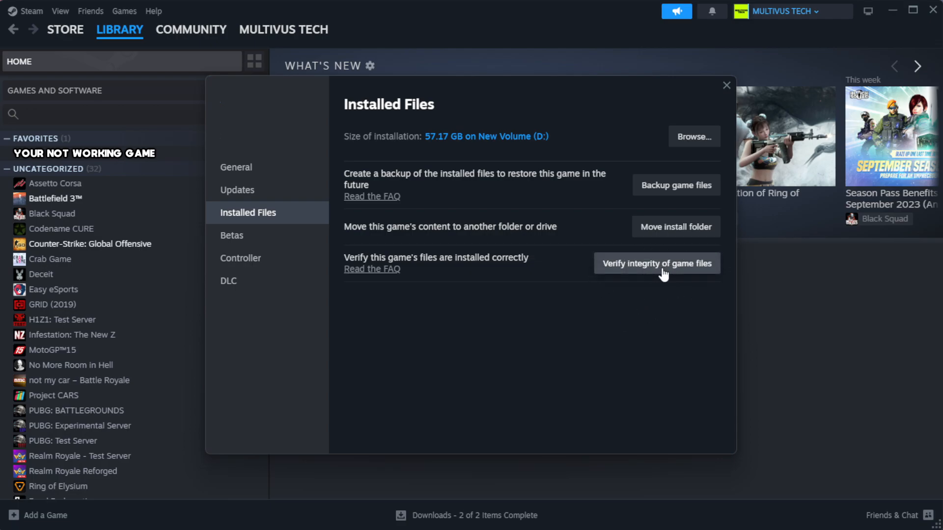
{"action": "left_click", "coordinate": [656, 263]}
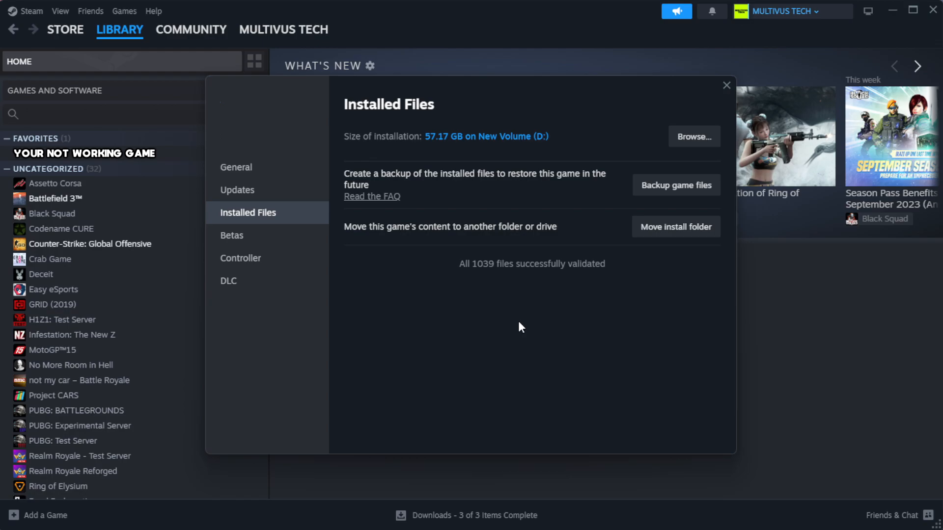
{"action": "mouse_move", "coordinate": [519, 284]}
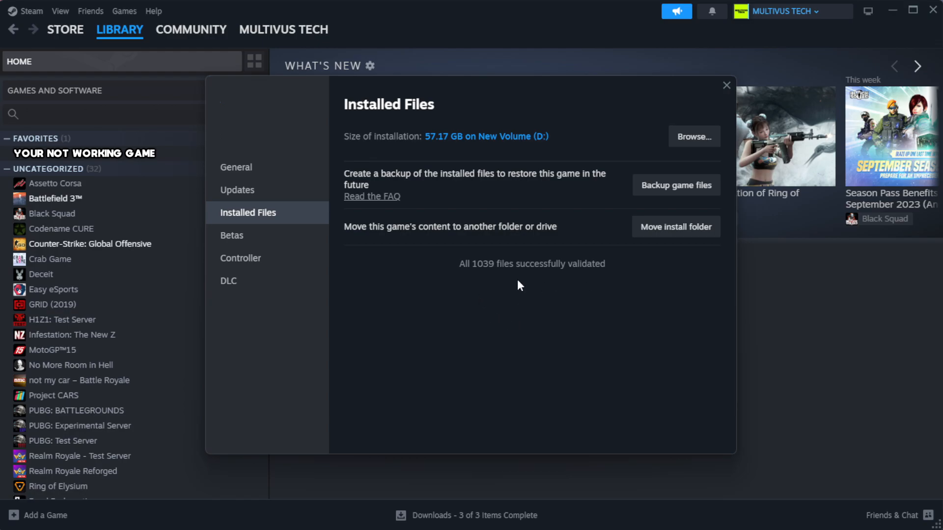
{"action": "mouse_move", "coordinate": [693, 137]}
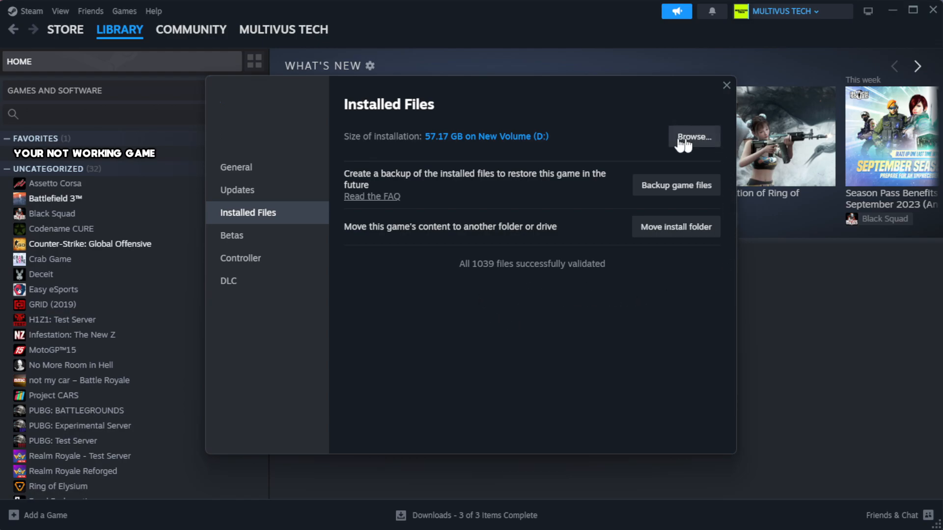
Locate the YOUR NOT WORKING GAME shortcut in the install folder and bring up its options menu
{"action": "left_click", "coordinate": [692, 135]}
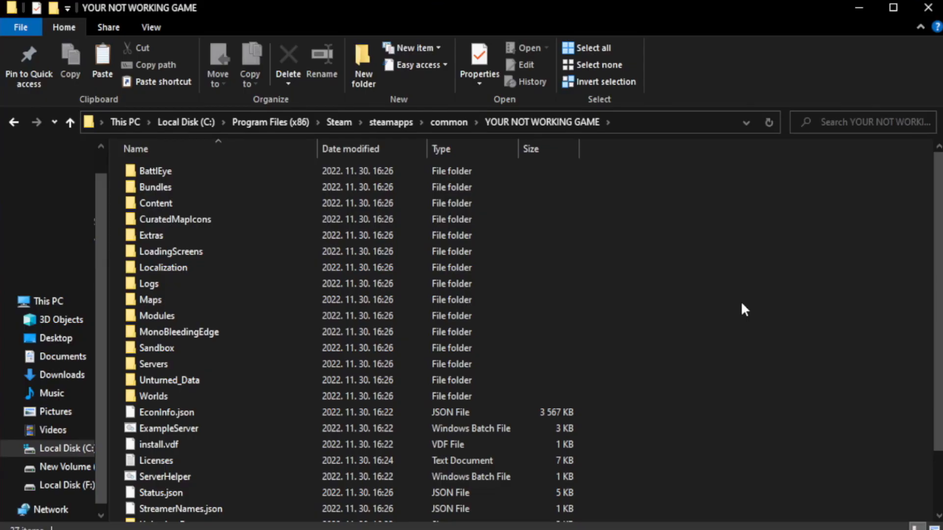
{"action": "scroll", "scroll_direction": "down", "scroll_amount": 3}
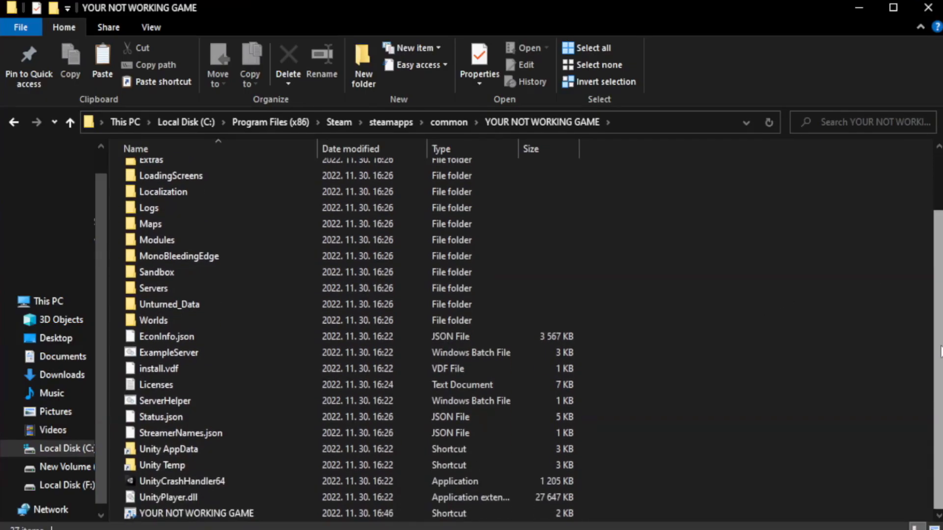
{"action": "left_click", "coordinate": [197, 513]}
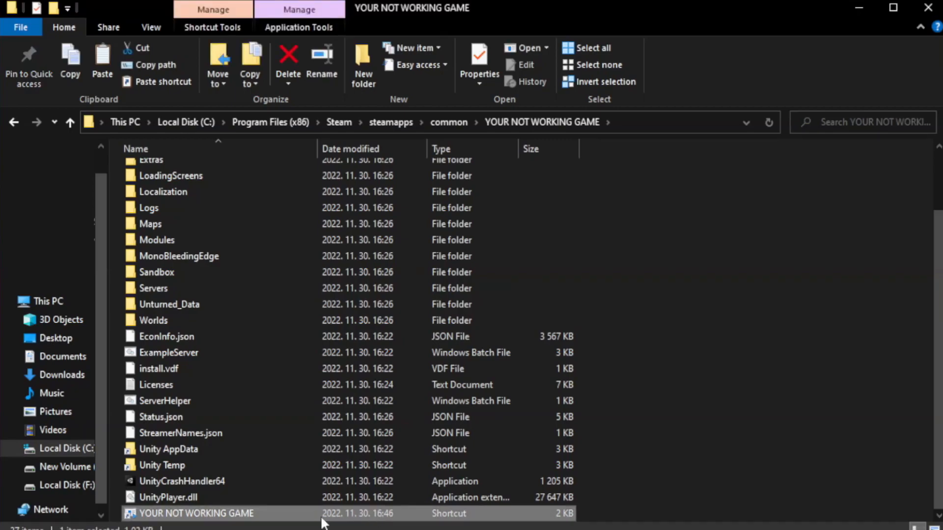
{"action": "right_click", "coordinate": [196, 514]}
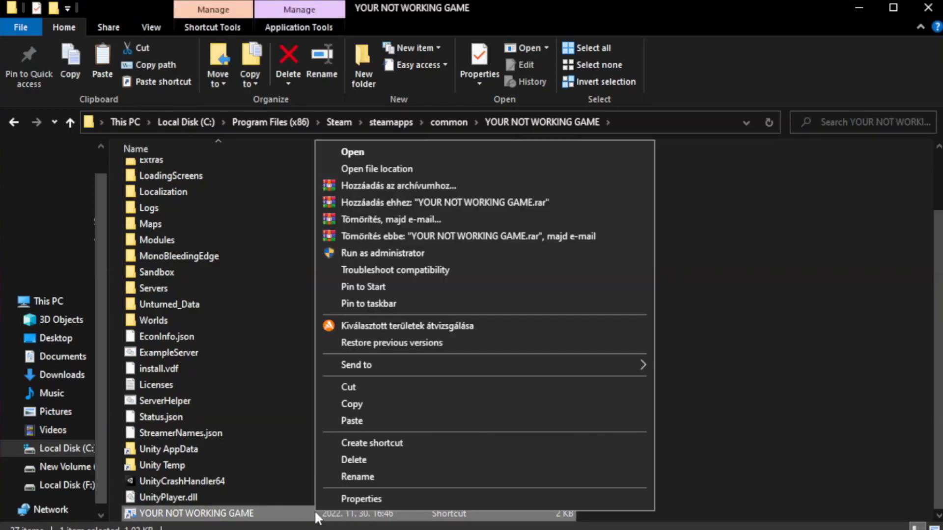
{"action": "mouse_move", "coordinate": [451, 499]}
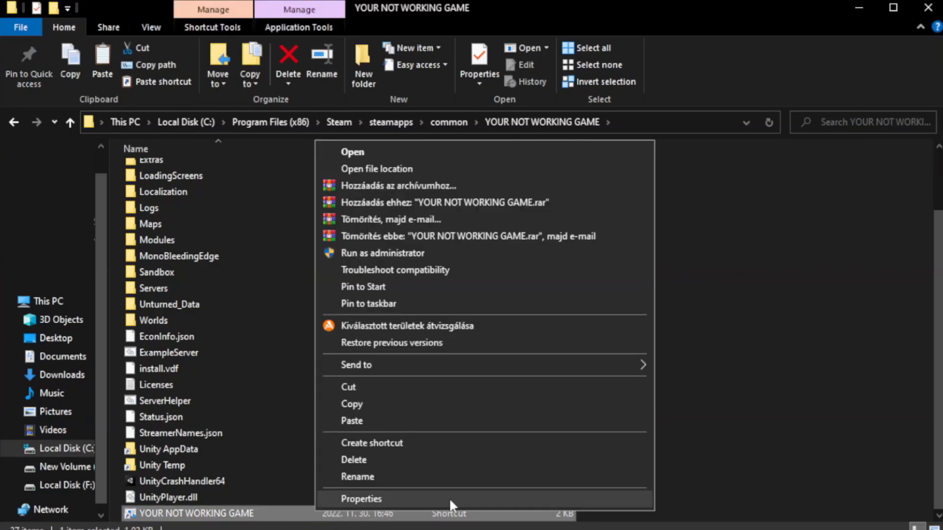
In the shortcut's Compatibility properties, enable compatibility mode targeting Windows 8
{"action": "left_click", "coordinate": [361, 499]}
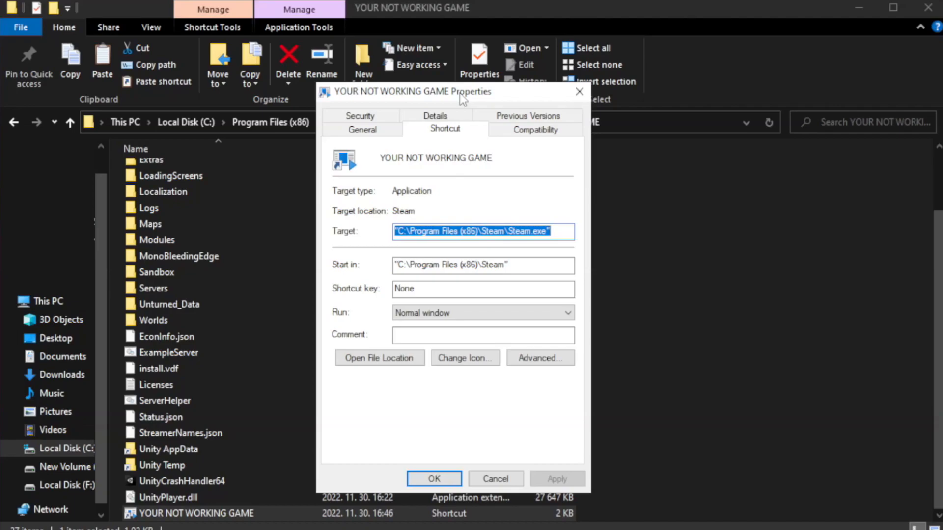
{"action": "mouse_move", "coordinate": [534, 130]}
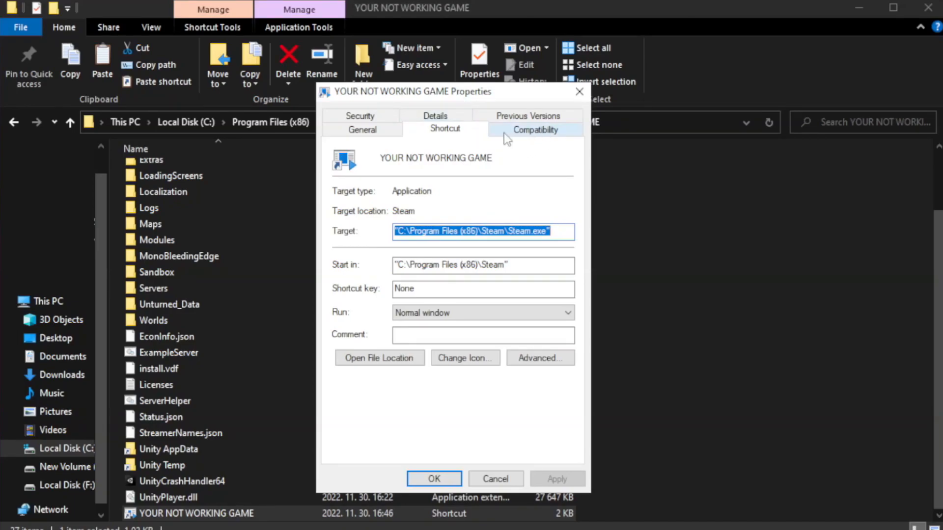
{"action": "left_click", "coordinate": [534, 129]}
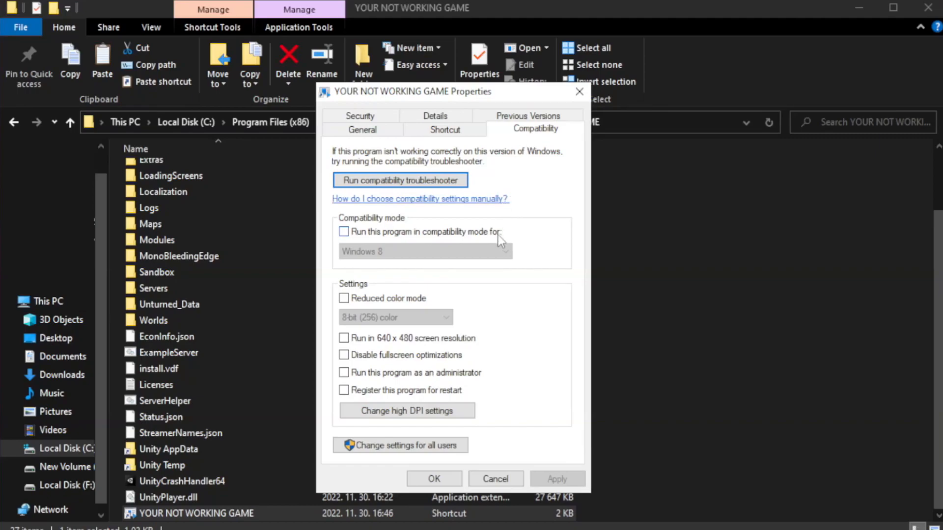
{"action": "mouse_move", "coordinate": [413, 243]}
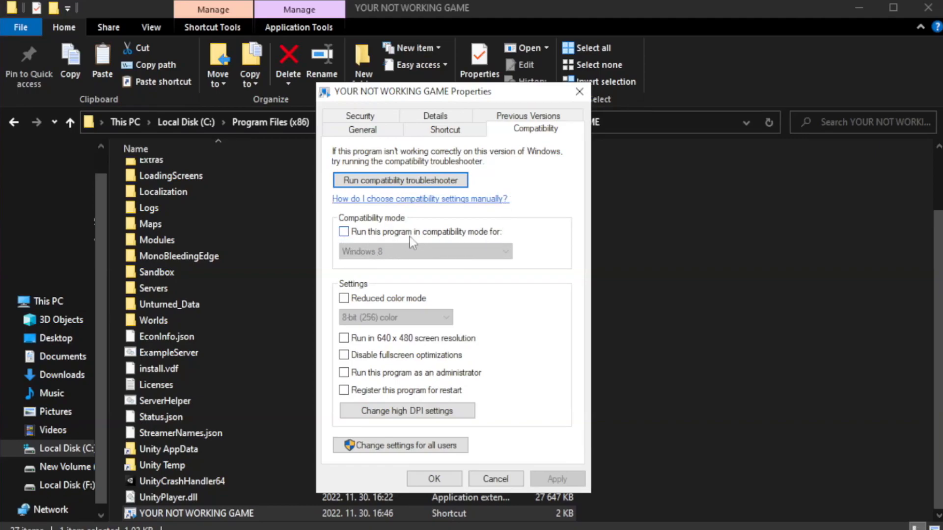
{"action": "left_click", "coordinate": [344, 232]}
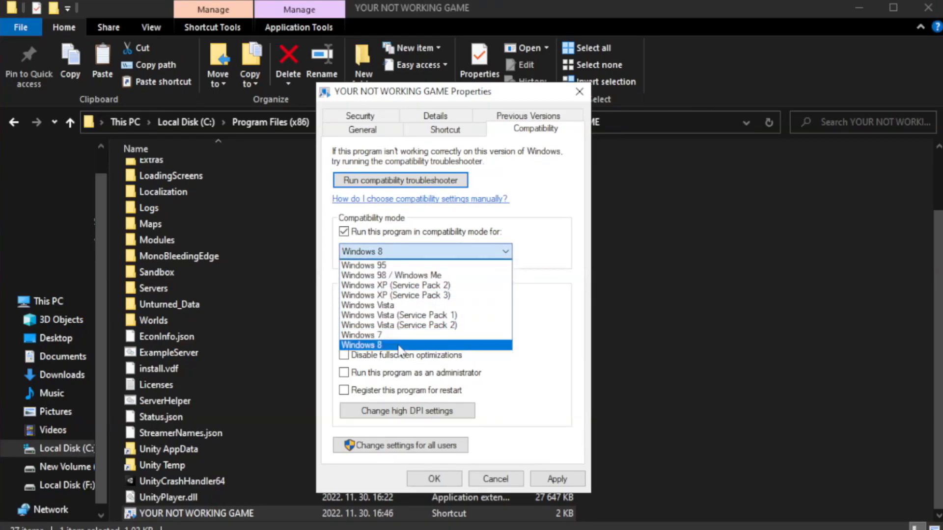
{"action": "left_click", "coordinate": [362, 344]}
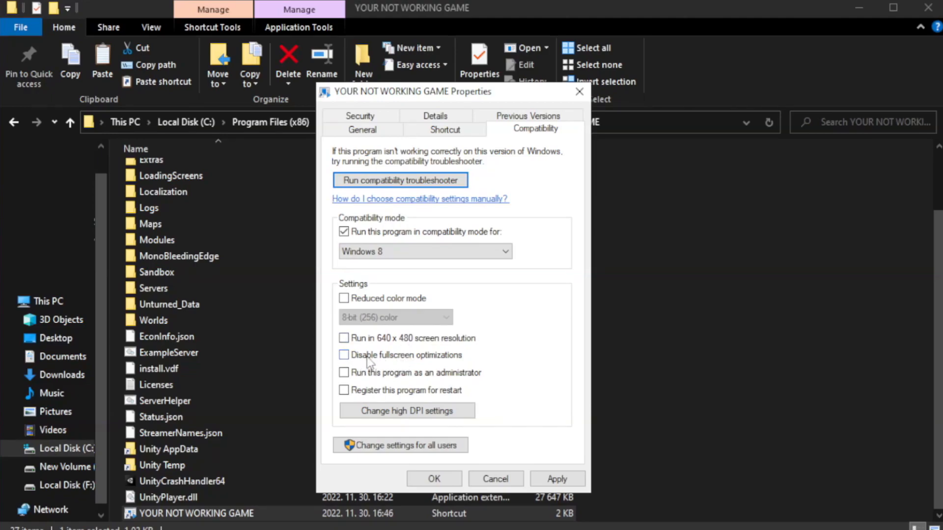
Disable fullscreen optimizations, run as administrator, save the changes, and close Explorer
{"action": "left_click", "coordinate": [343, 355]}
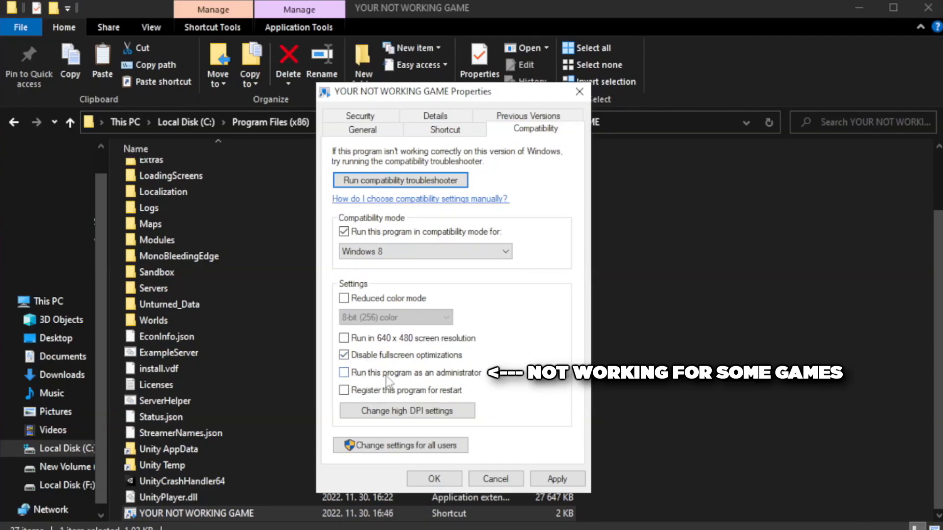
{"action": "left_click", "coordinate": [343, 372]}
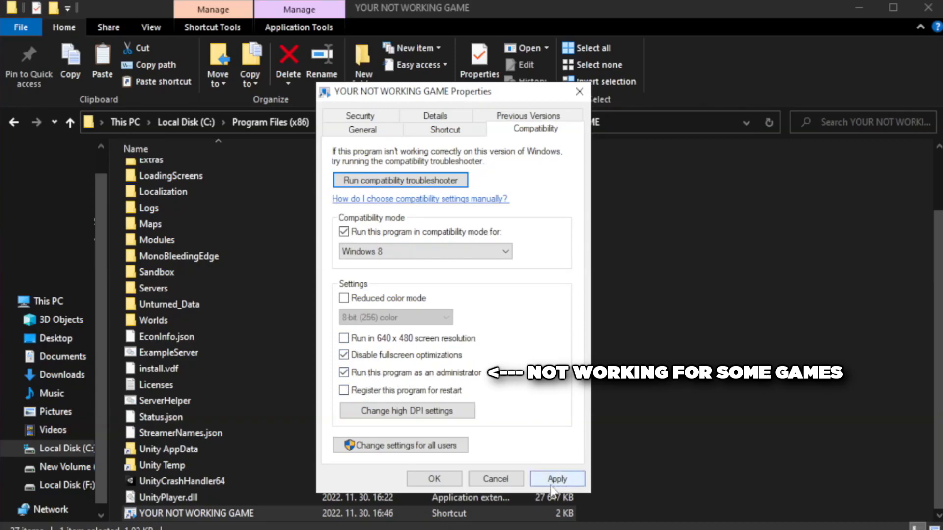
{"action": "left_click", "coordinate": [556, 478]}
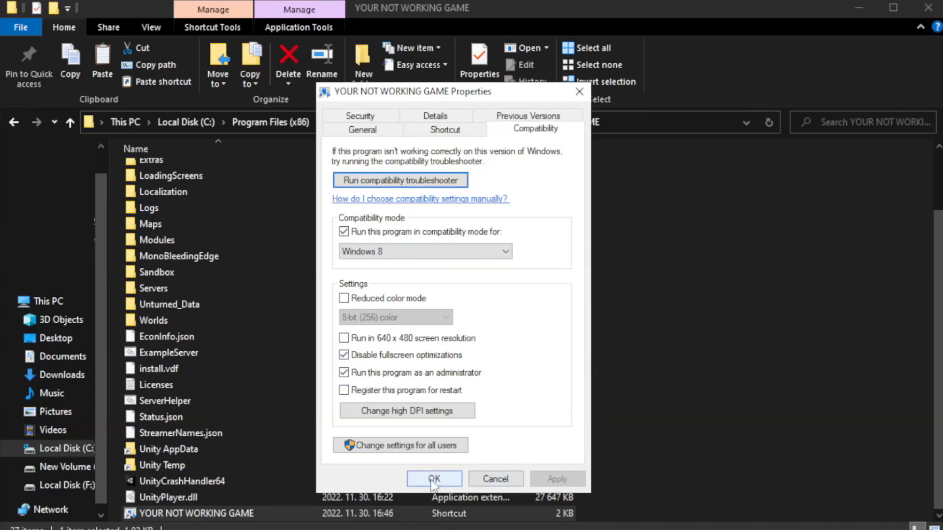
{"action": "left_click", "coordinate": [433, 480]}
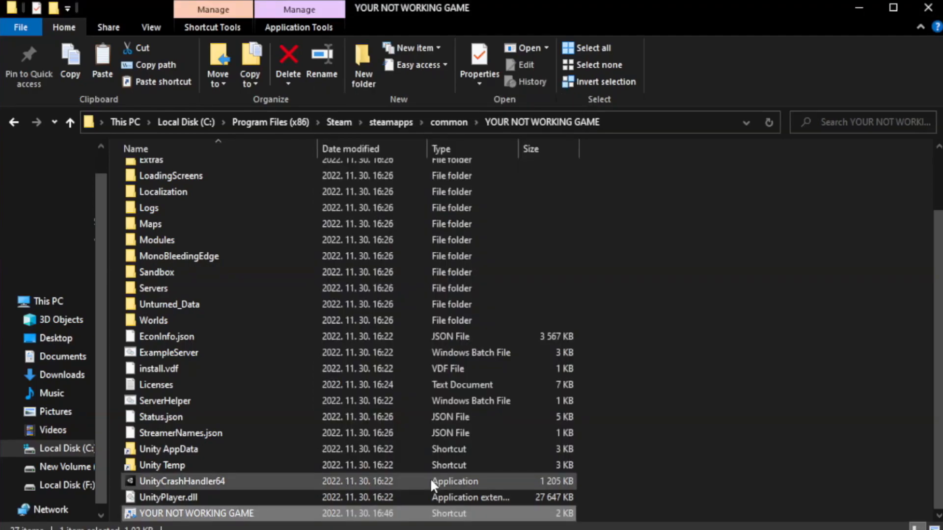
{"action": "mouse_move", "coordinate": [795, 311]}
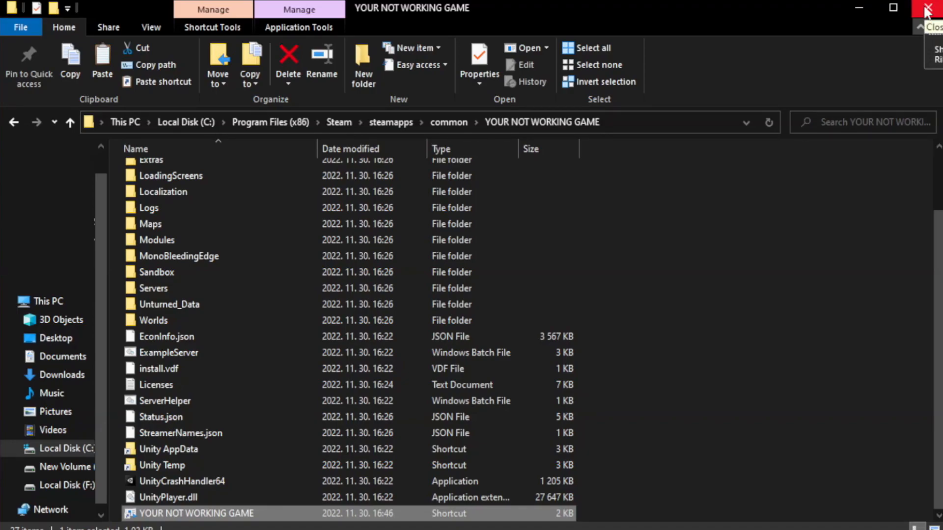
{"action": "left_click", "coordinate": [928, 7]}
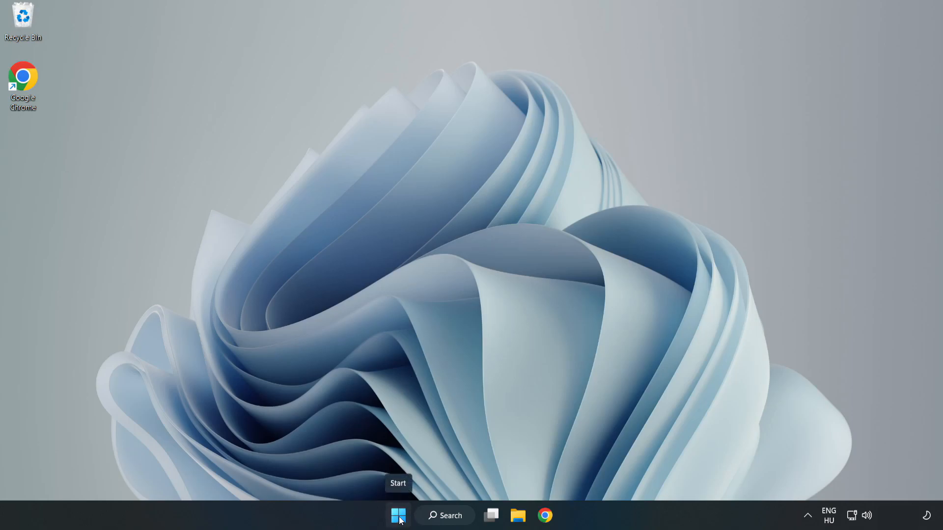
In Task Manager's Startup list, disable Cortana, Edge, Teams and Phone Link, then close Task Manager
{"action": "right_click", "coordinate": [398, 515]}
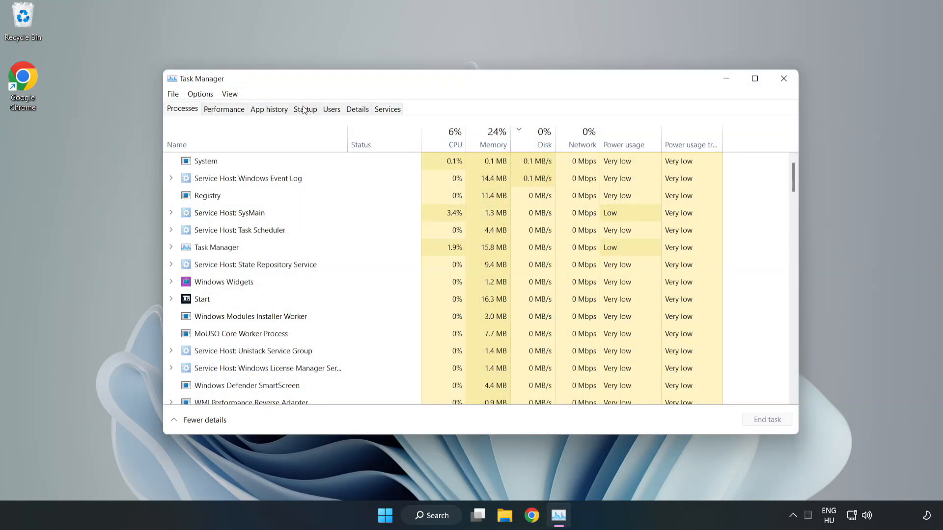
{"action": "left_click", "coordinate": [304, 109]}
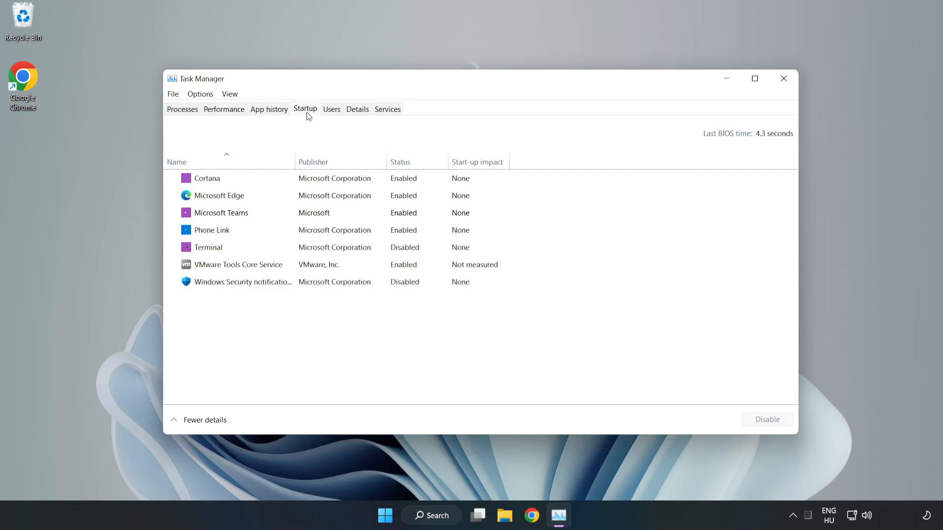
{"action": "left_click", "coordinate": [207, 177]}
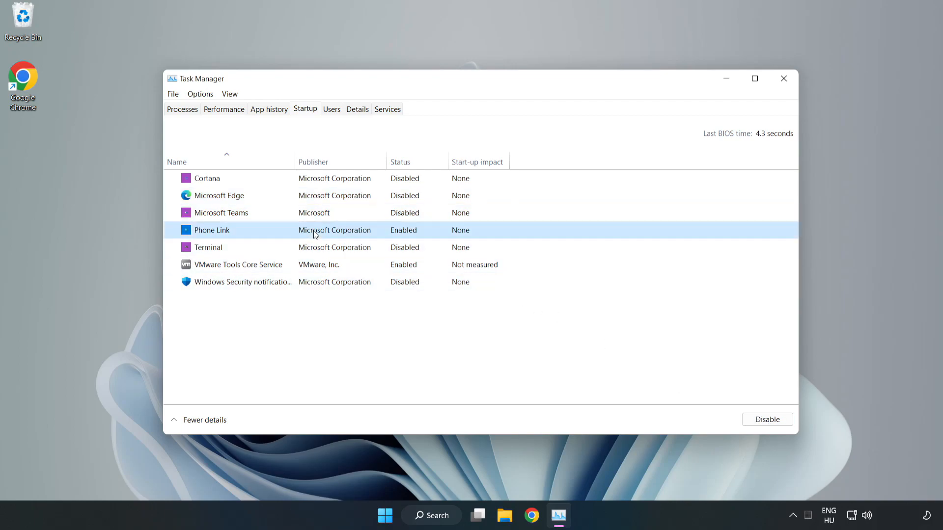
{"action": "left_click", "coordinate": [765, 419]}
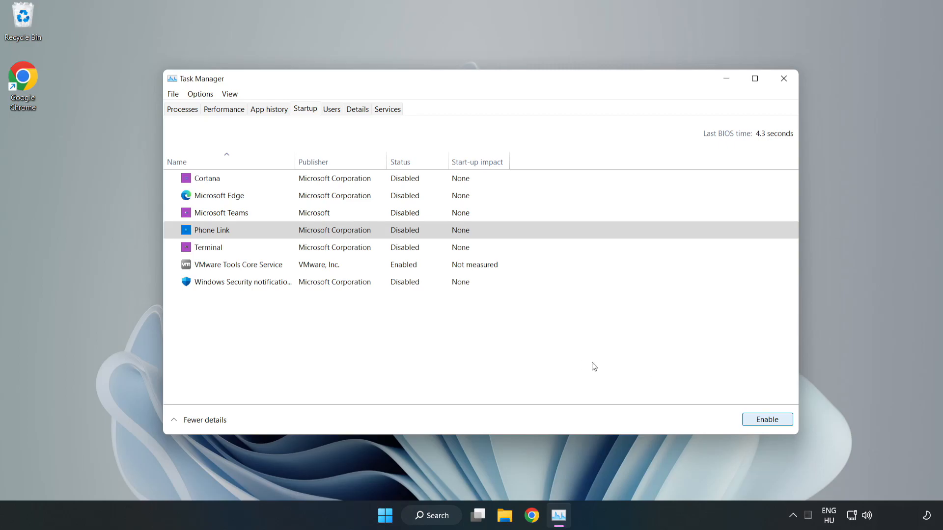
{"action": "mouse_move", "coordinate": [749, 101]}
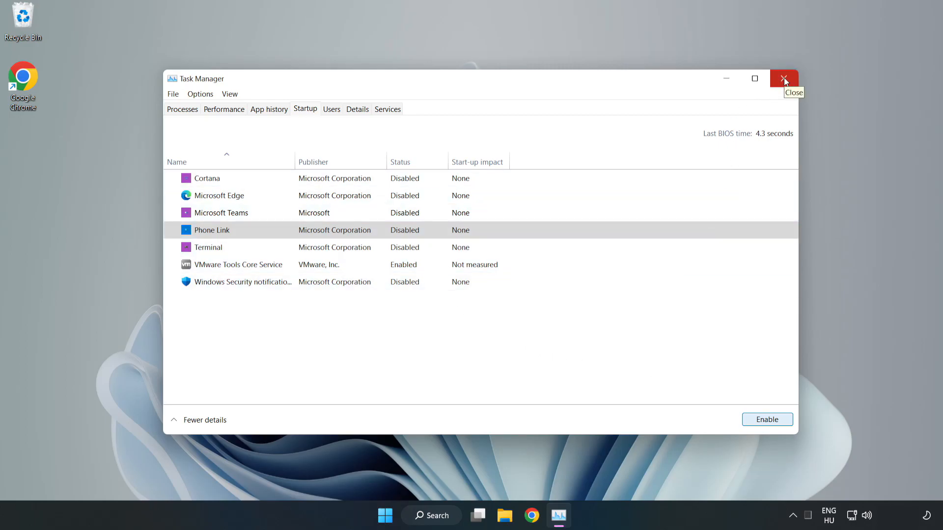
{"action": "left_click", "coordinate": [783, 79]}
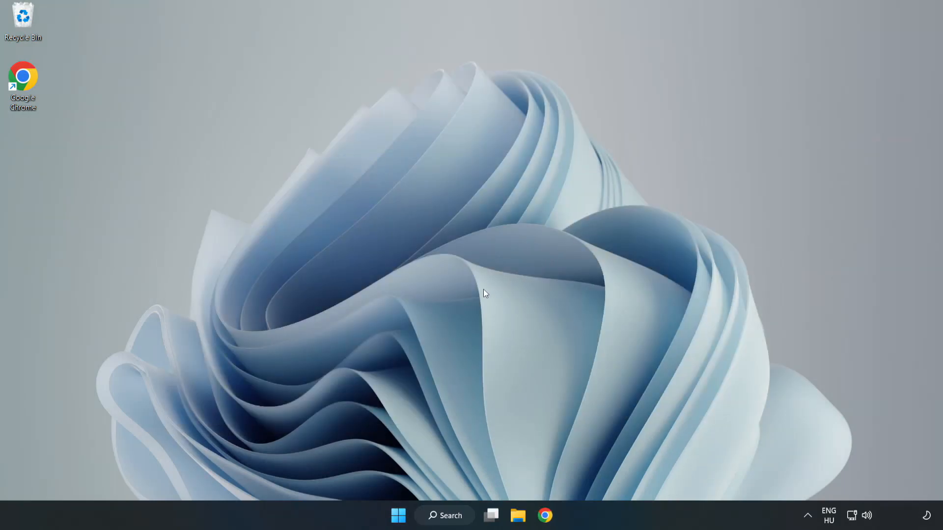
Search for cmd and launch Command Prompt with Run as administrator
{"action": "left_click", "coordinate": [443, 515]}
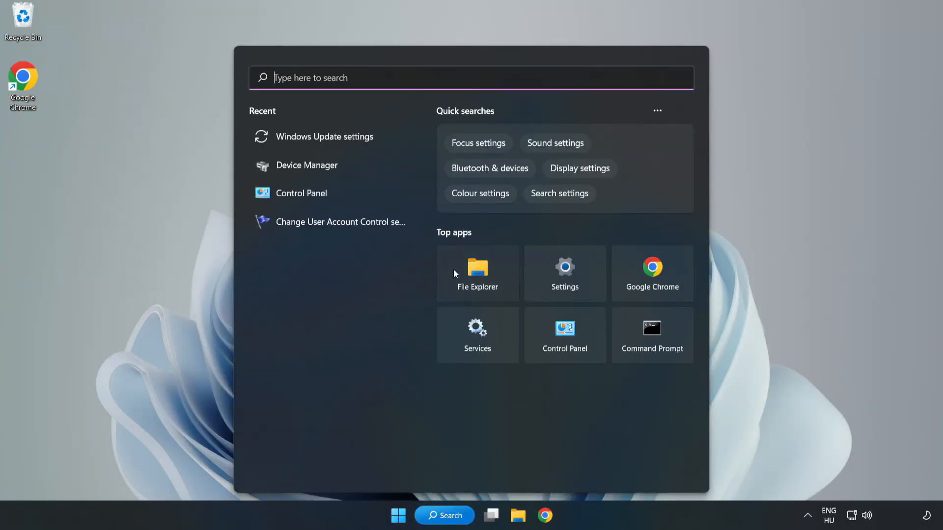
{"action": "type", "text": "control Panel"}
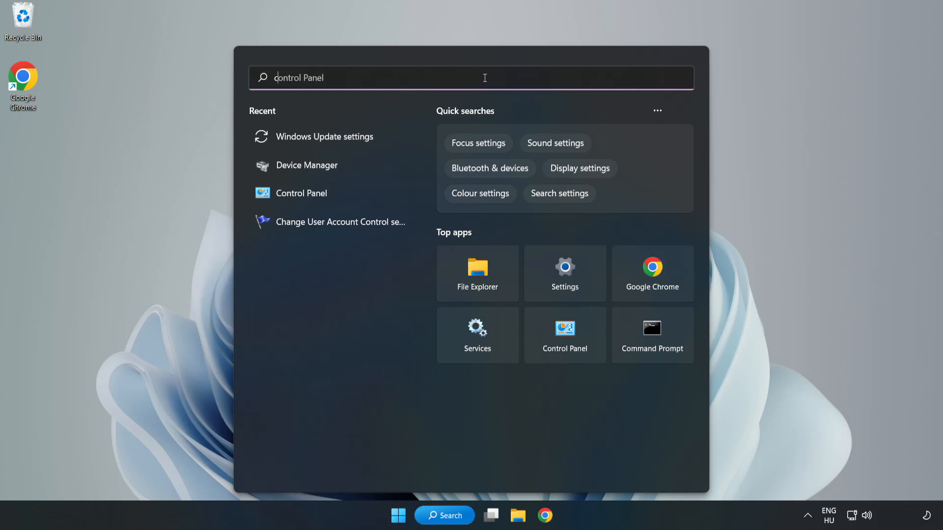
{"action": "type", "text": "cmd"}
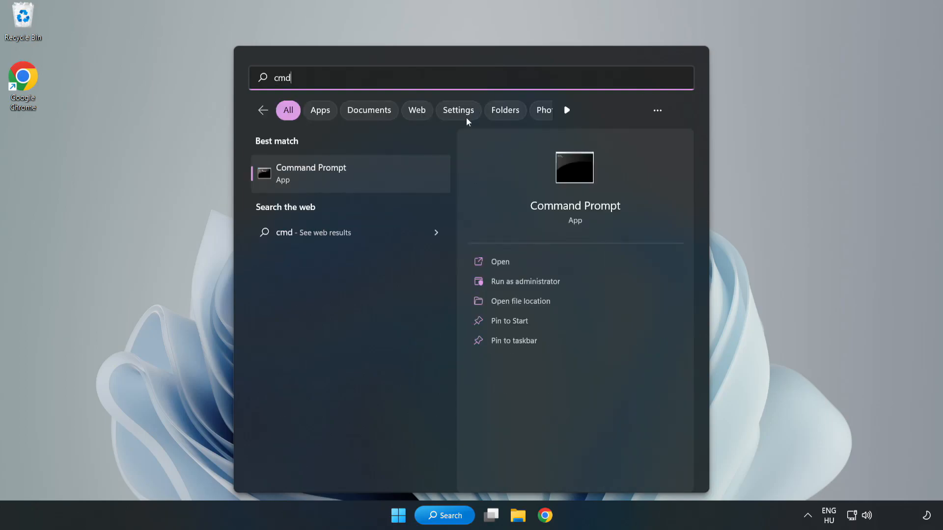
{"action": "mouse_move", "coordinate": [370, 178]}
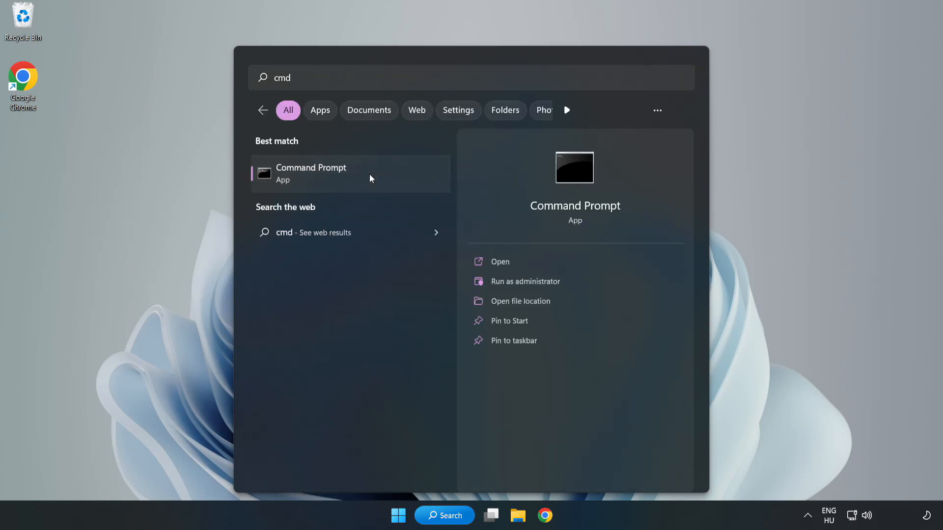
{"action": "right_click", "coordinate": [310, 173]}
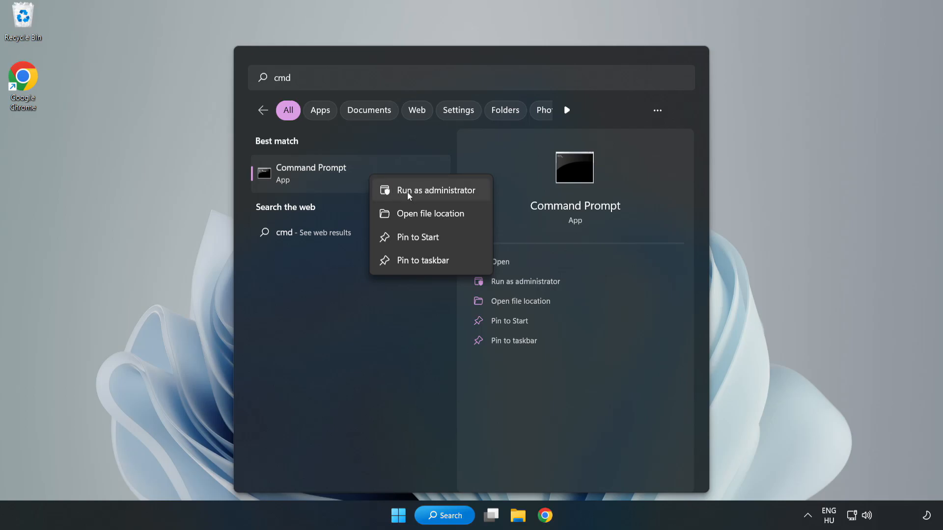
{"action": "left_click", "coordinate": [435, 190]}
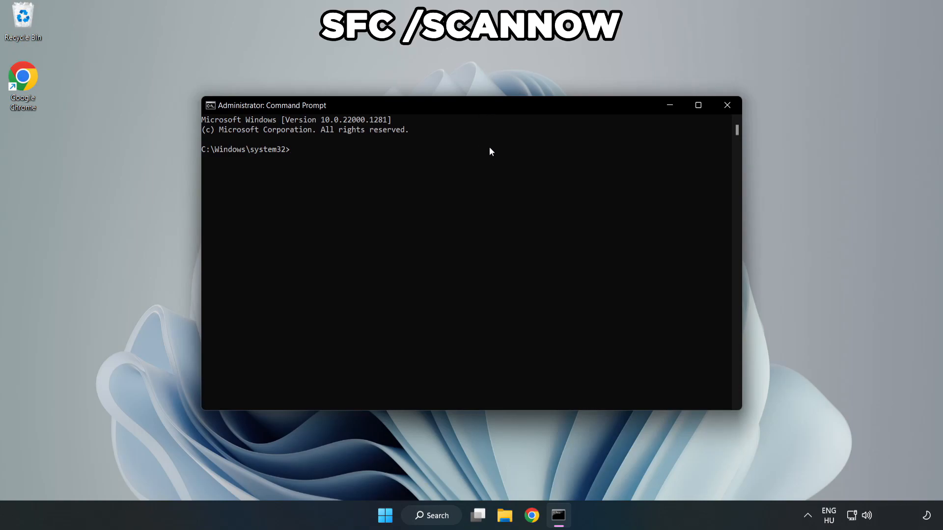
Run sfc /scannow to completion with no integrity violations, then close Command Prompt
{"action": "type", "text": "sfc /"}
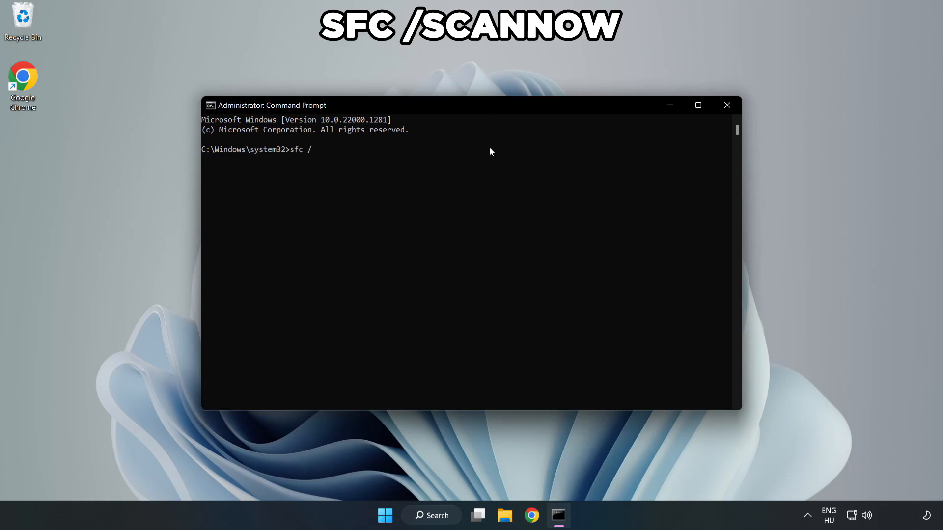
{"action": "type", "text": "scannow"}
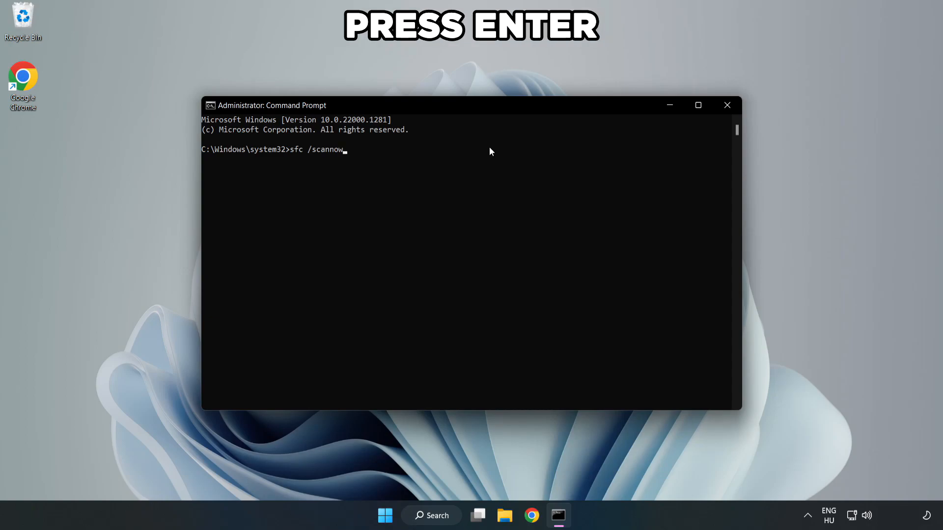
{"action": "key", "text": "enter"}
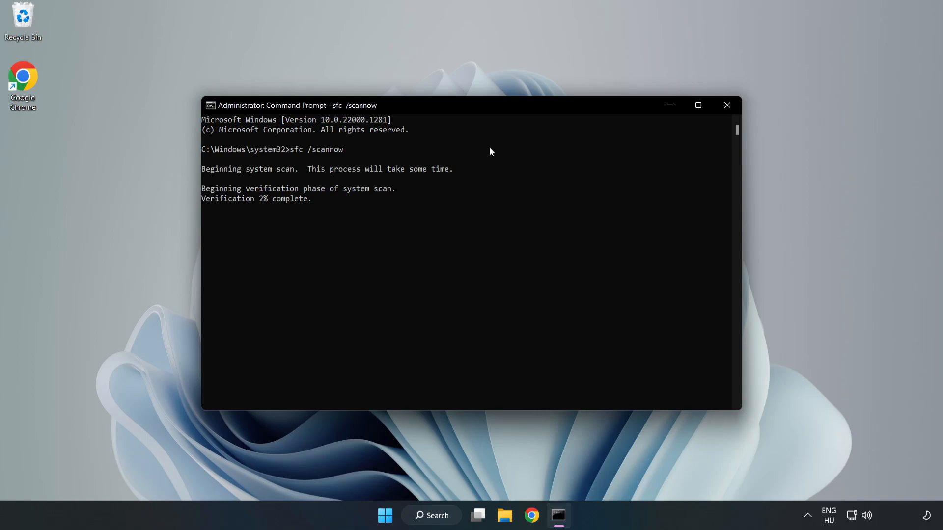
{"action": "mouse_move", "coordinate": [468, 194]}
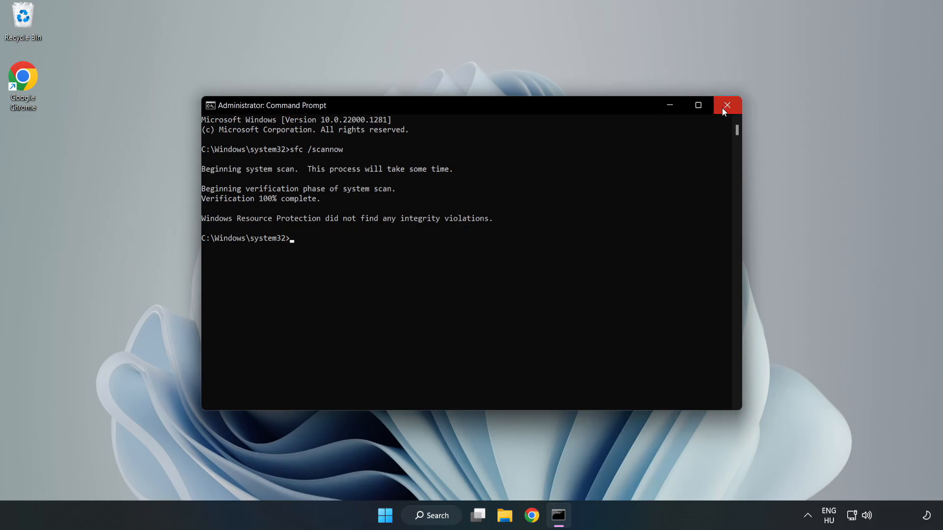
{"action": "left_click", "coordinate": [726, 105]}
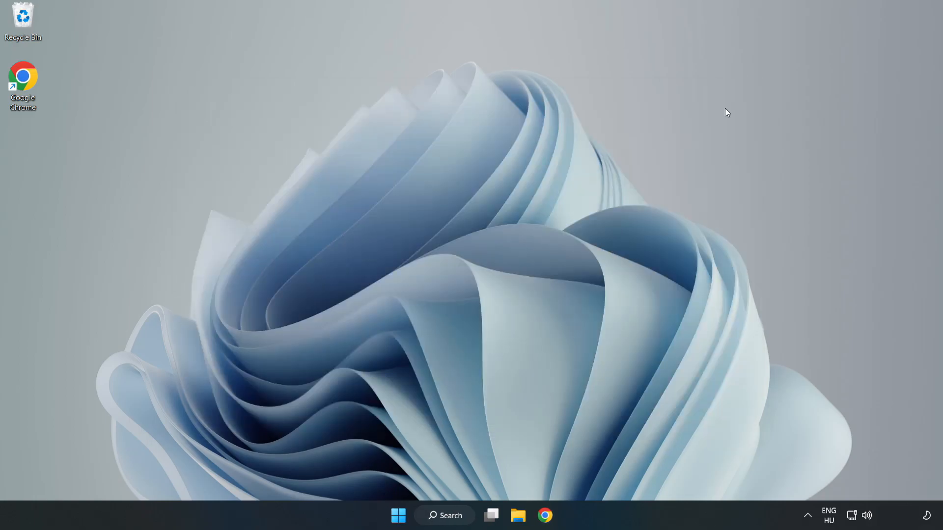
{"action": "mouse_move", "coordinate": [576, 229]}
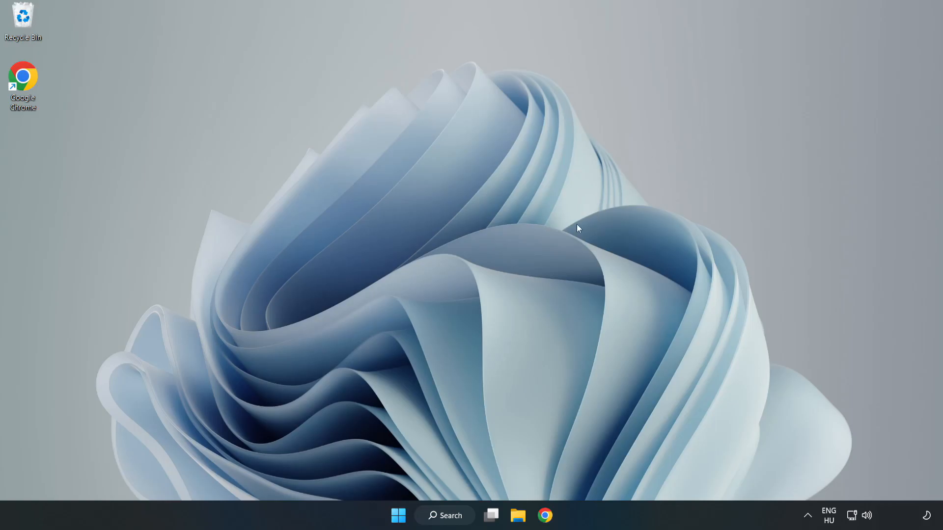
{"action": "mouse_move", "coordinate": [471, 450]}
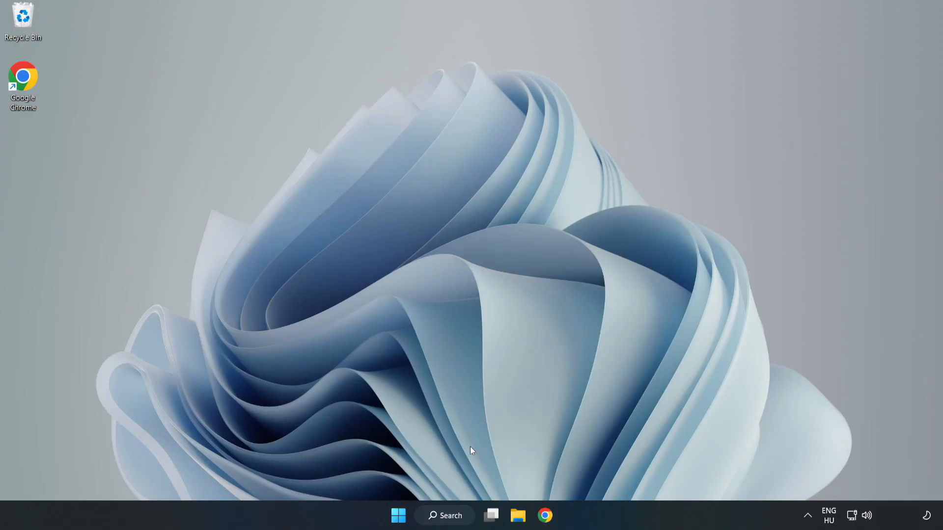
Search for security and launch Windows Security to its Security at a glance overview
{"action": "left_click", "coordinate": [444, 515]}
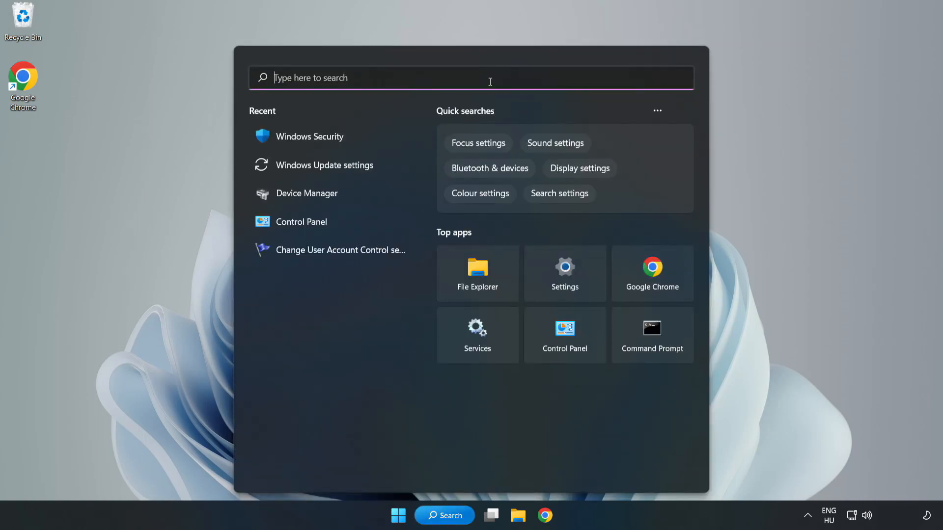
{"action": "type", "text": "security"}
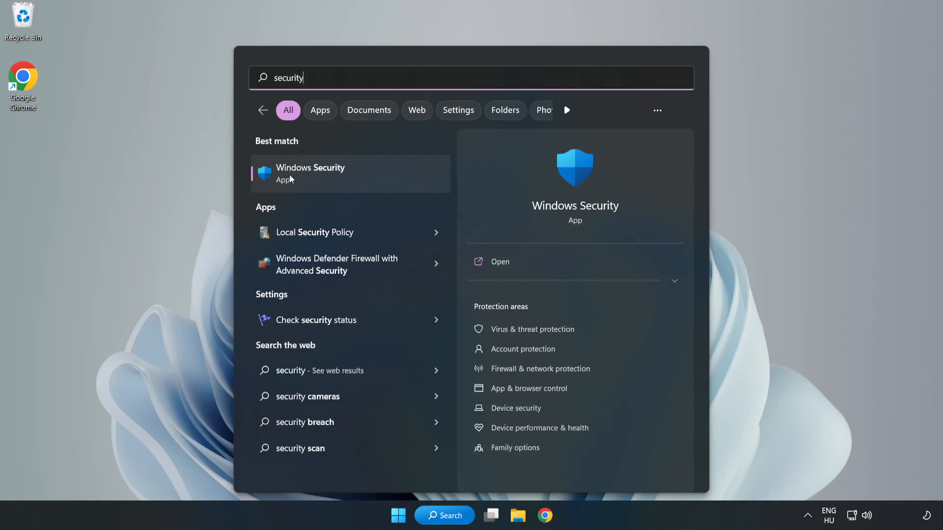
{"action": "left_click", "coordinate": [311, 173]}
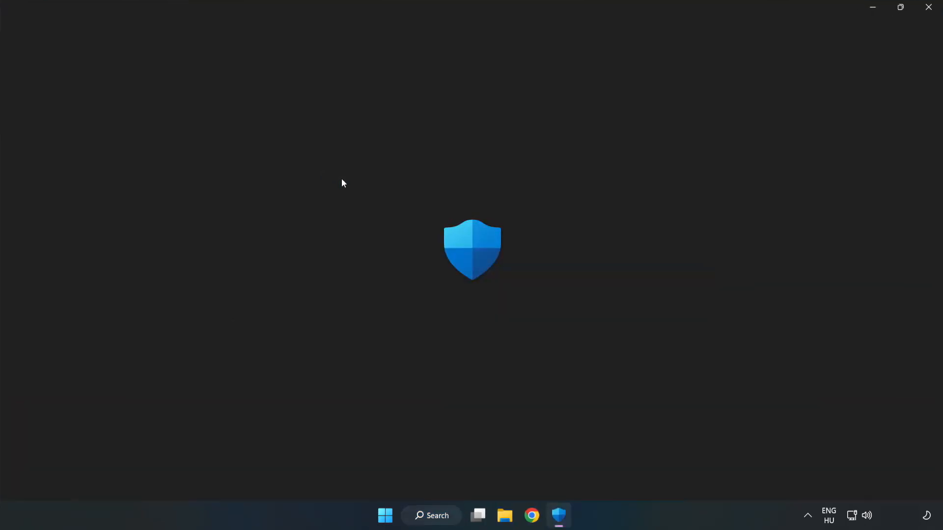
{"action": "left_click", "coordinate": [558, 516]}
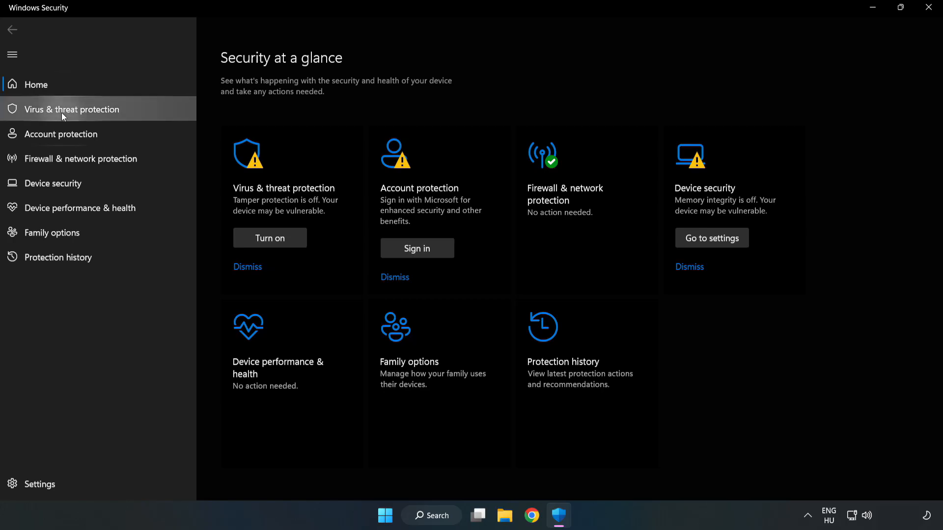
Go to Virus & threat protection > Manage settings > Add or remove exclusions
{"action": "left_click", "coordinate": [70, 109]}
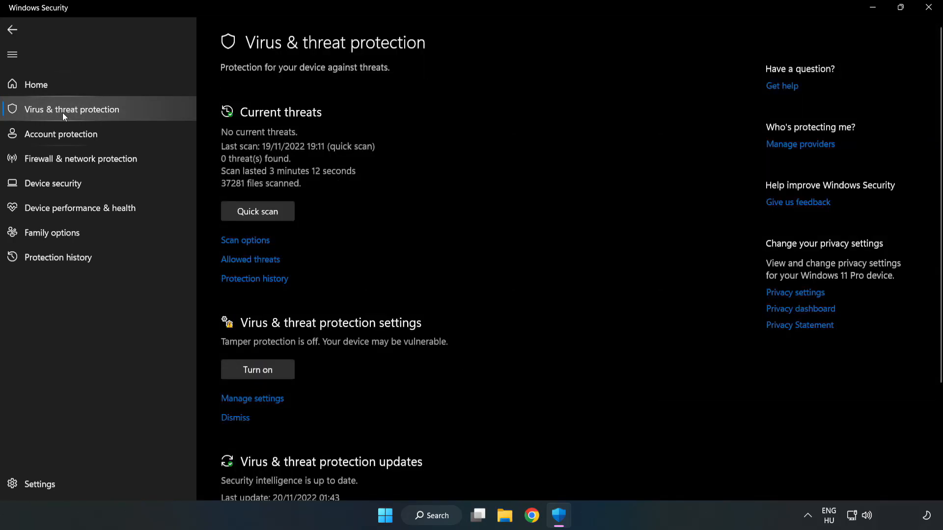
{"action": "scroll", "scroll_direction": "down", "scroll_amount": 3}
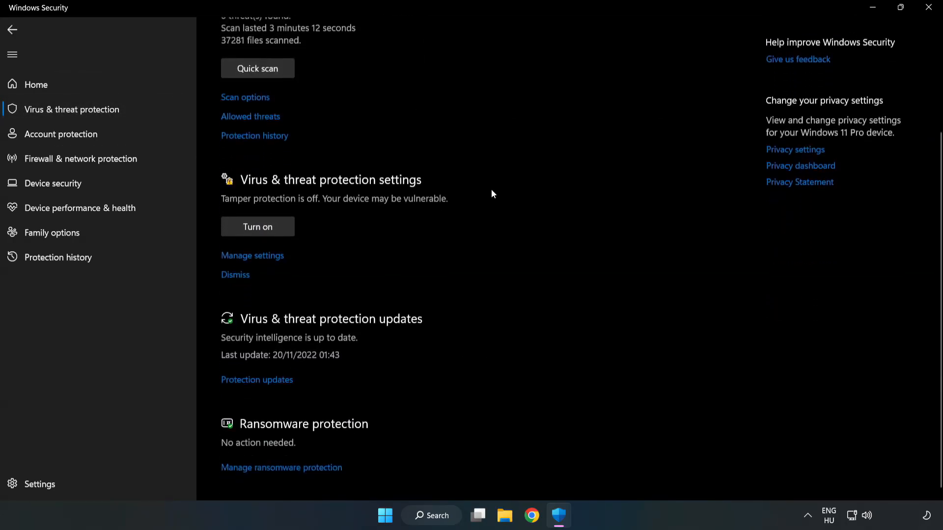
{"action": "scroll", "scroll_direction": "down", "scroll_amount": 3}
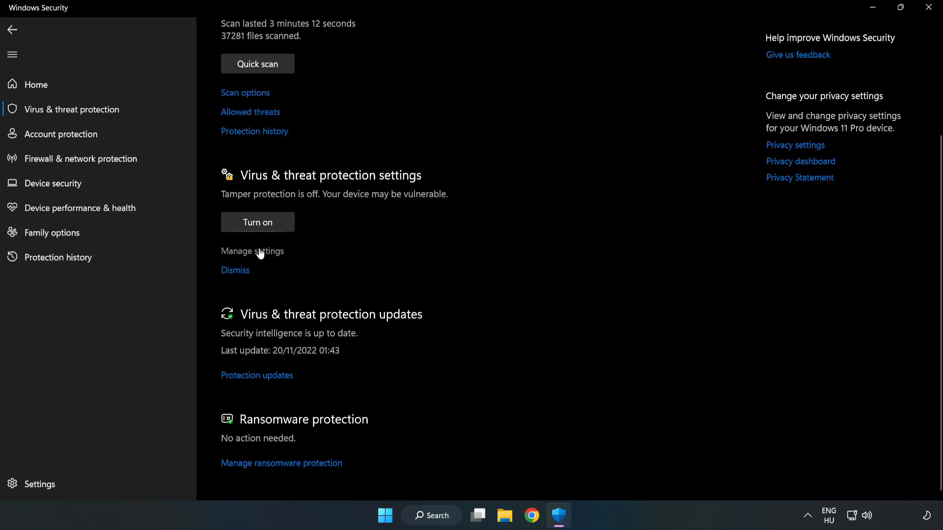
{"action": "left_click", "coordinate": [253, 250]}
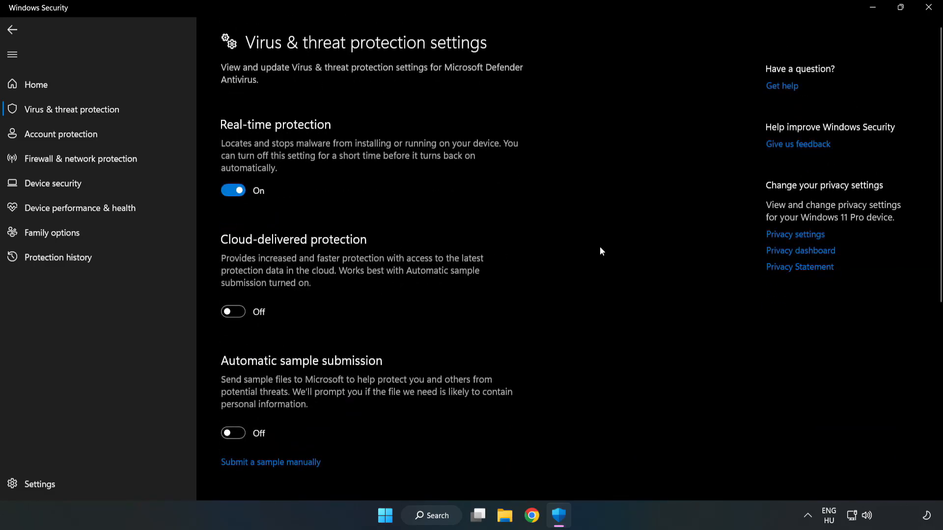
{"action": "scroll", "scroll_direction": "down", "scroll_amount": 3}
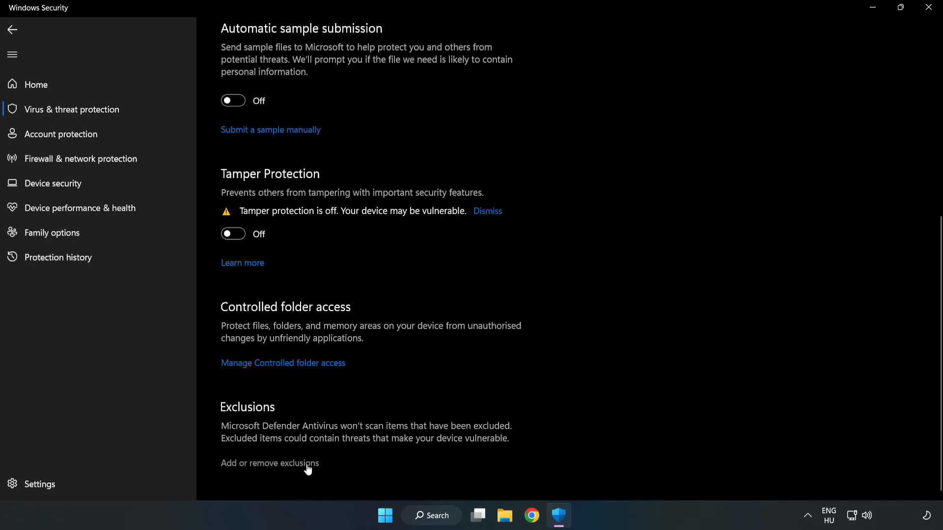
{"action": "left_click", "coordinate": [269, 462]}
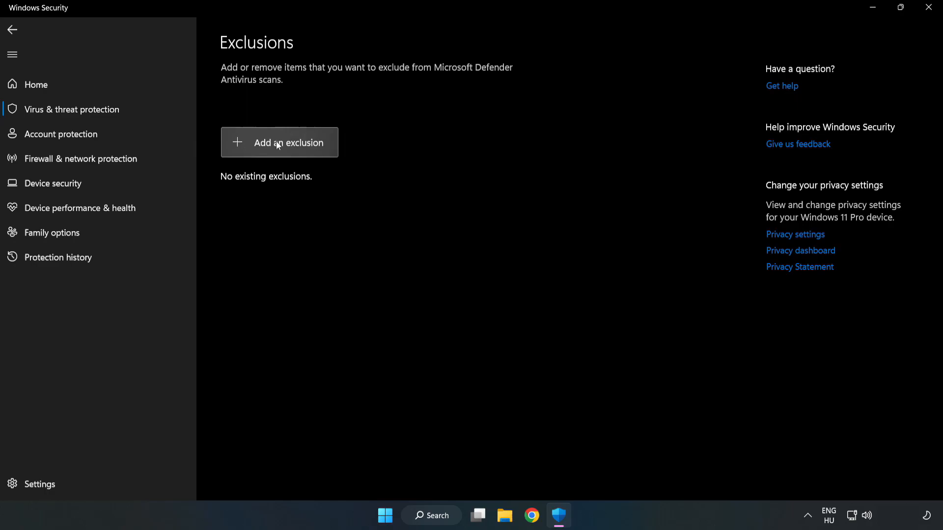
Add a File exclusion for the shortcut in C:\Program Files (x86)\NOT WORKING APP, then close Windows Security
{"action": "left_click", "coordinate": [279, 143]}
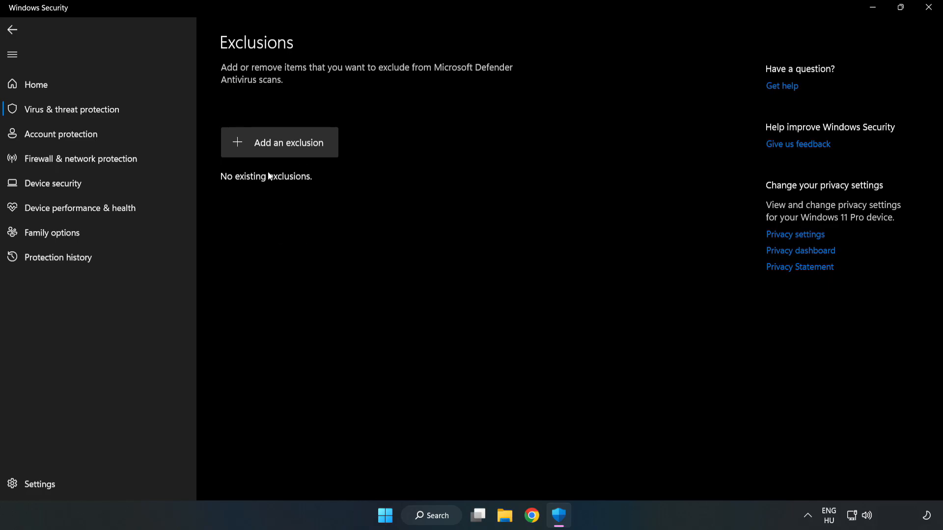
{"action": "left_click", "coordinate": [279, 143]}
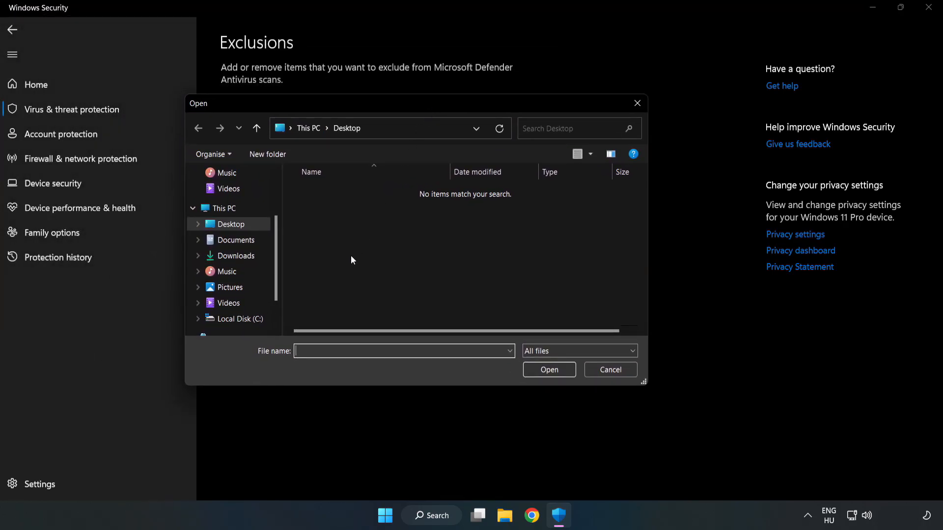
{"action": "left_click", "coordinate": [238, 318]}
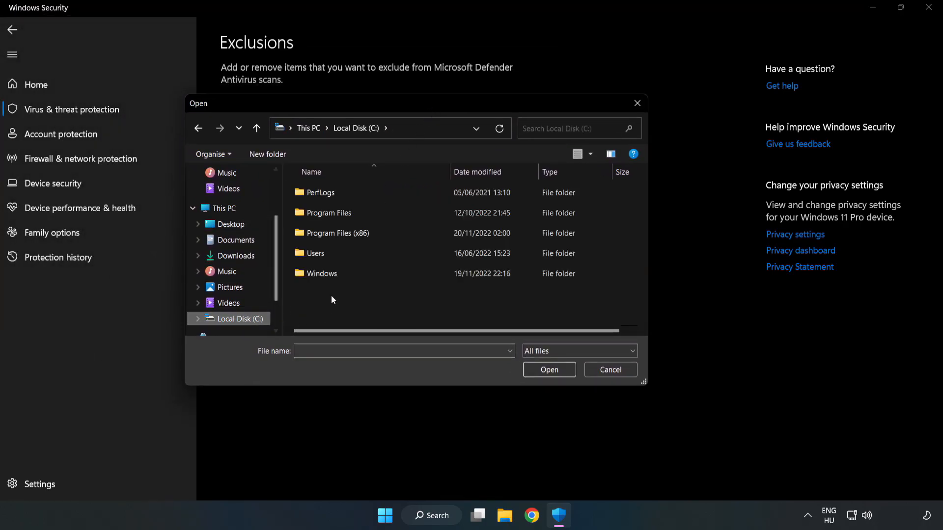
{"action": "double_click", "coordinate": [331, 234]}
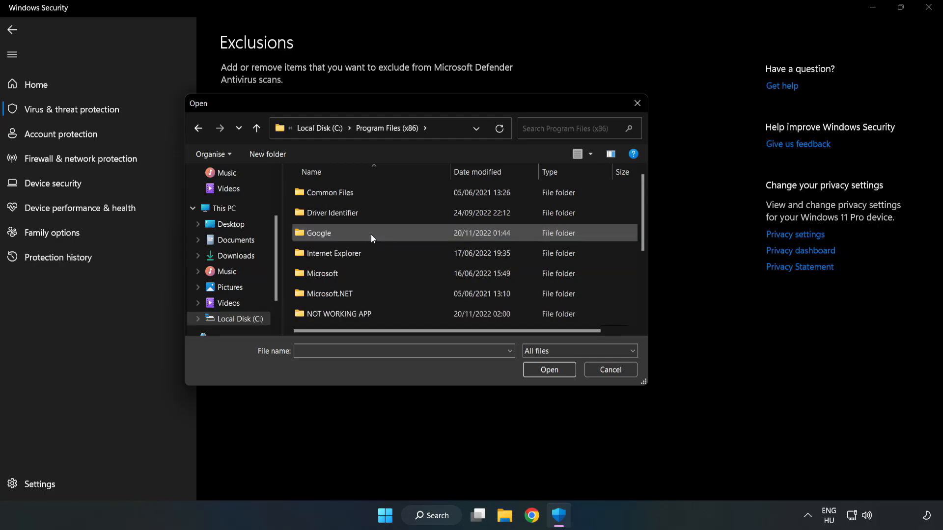
{"action": "double_click", "coordinate": [339, 314]}
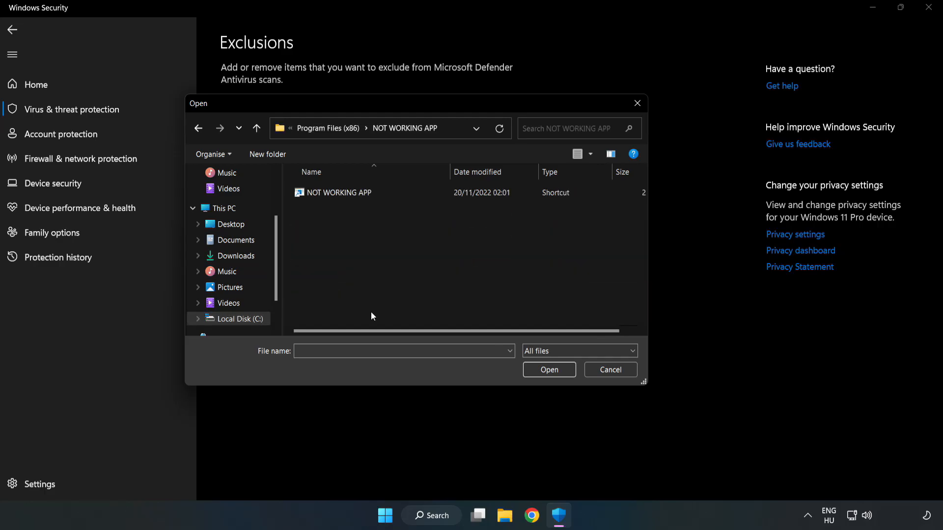
{"action": "left_click", "coordinate": [339, 193]}
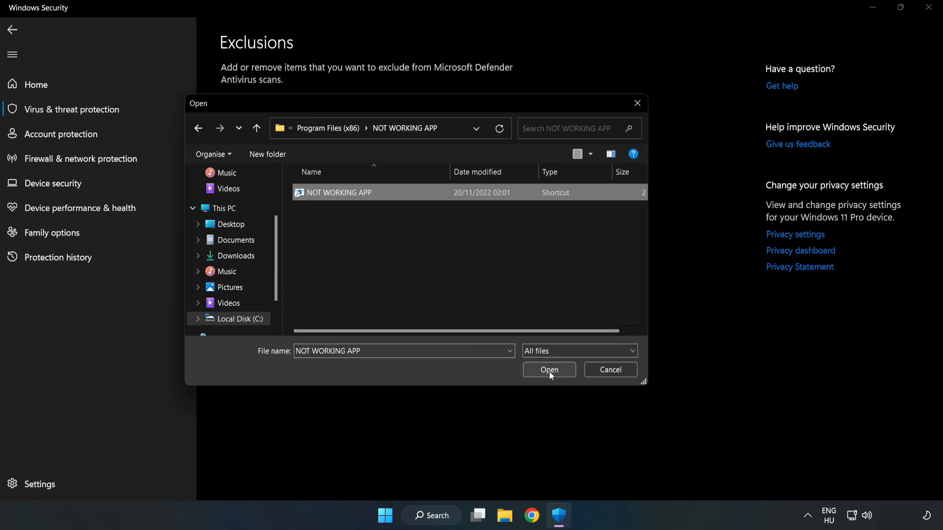
{"action": "left_click", "coordinate": [548, 370]}
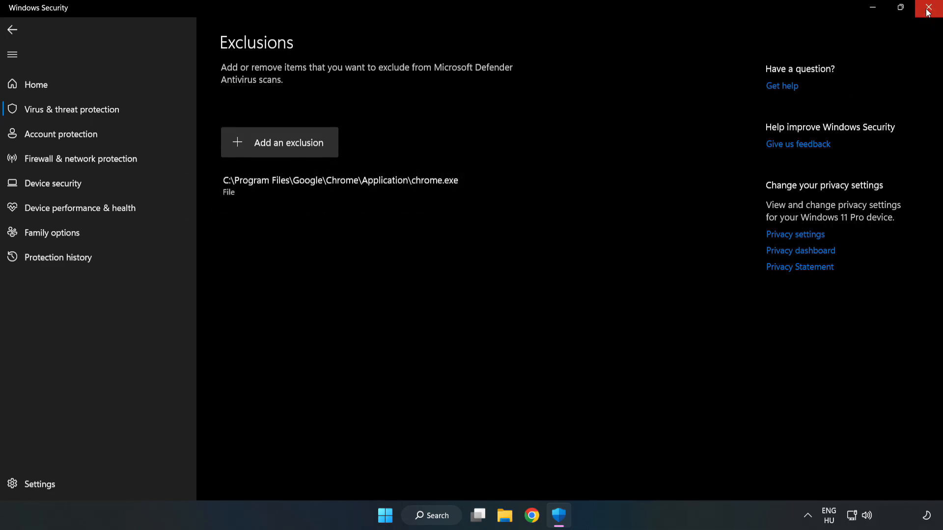
{"action": "mouse_move", "coordinate": [931, 11]}
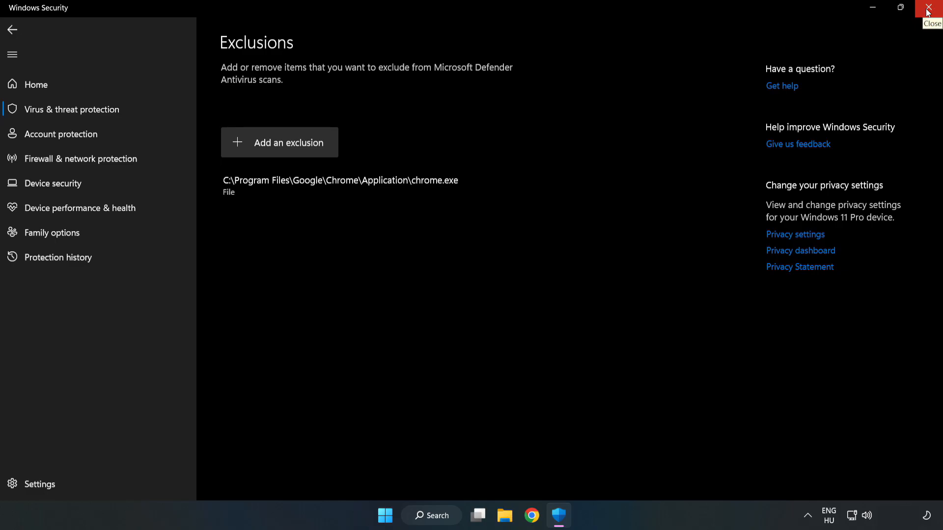
{"action": "left_click", "coordinate": [931, 8]}
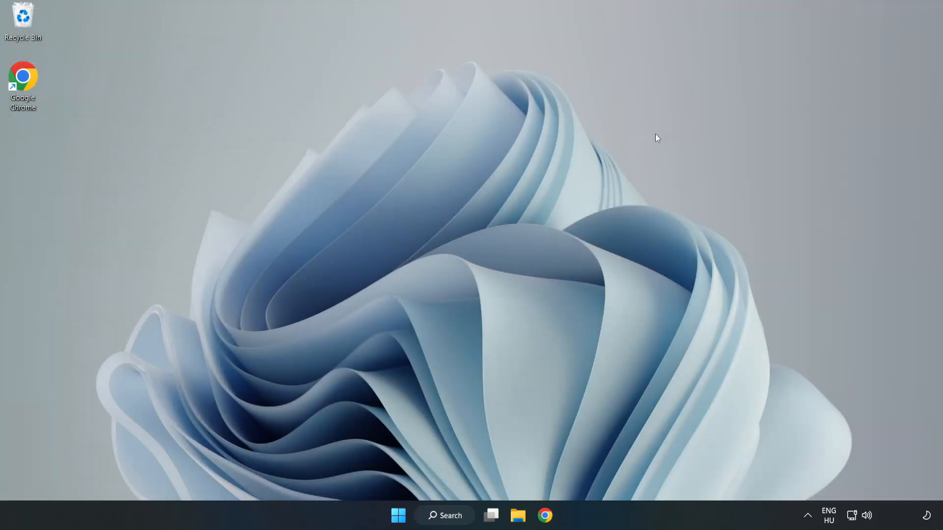
{"action": "mouse_move", "coordinate": [478, 267]}
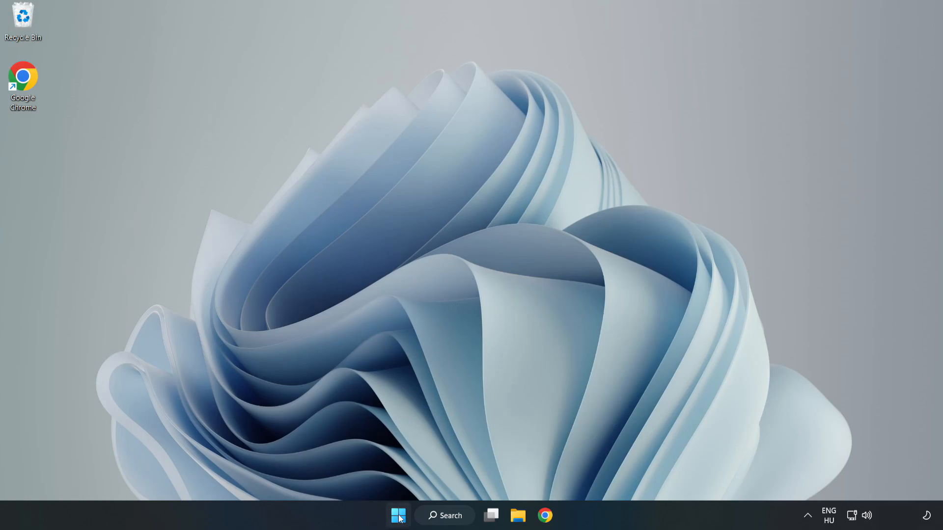
Bring up the Start menu to reach the power options for restarting the PC
{"action": "left_click", "coordinate": [397, 515]}
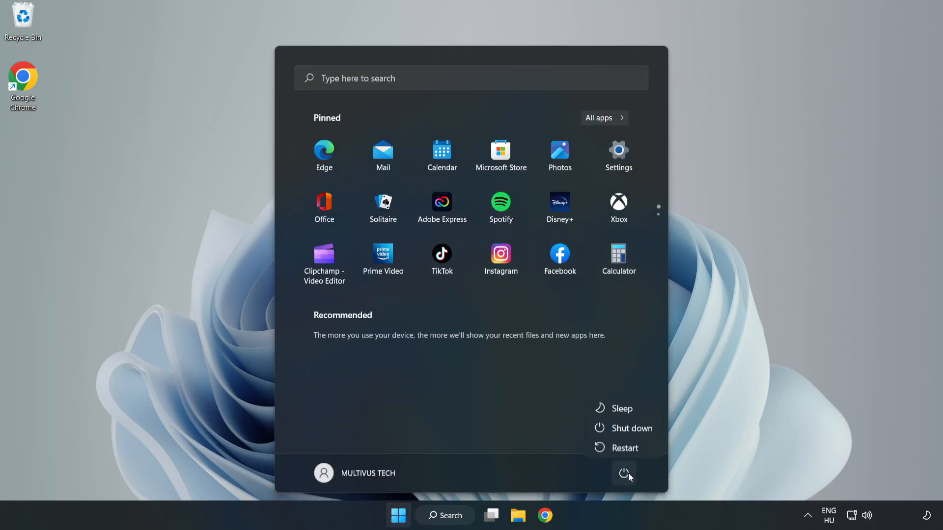
{"action": "mouse_move", "coordinate": [625, 447]}
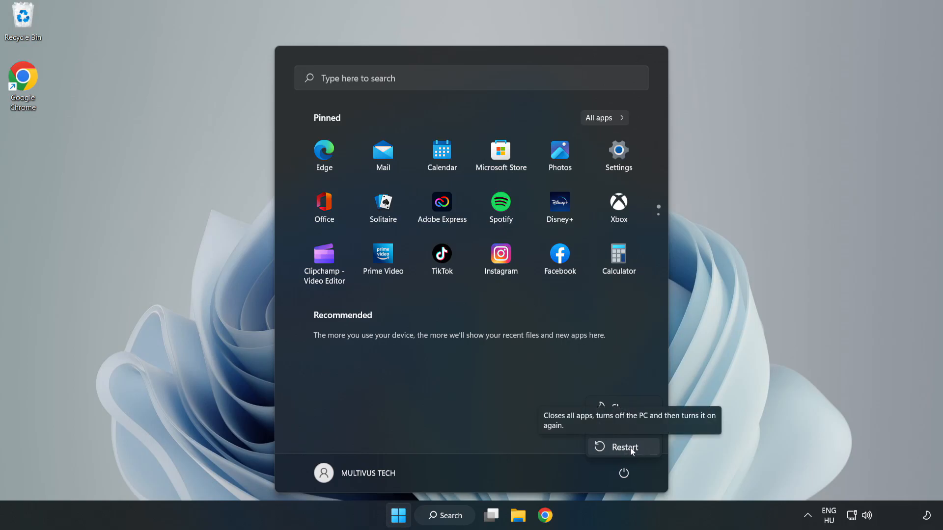